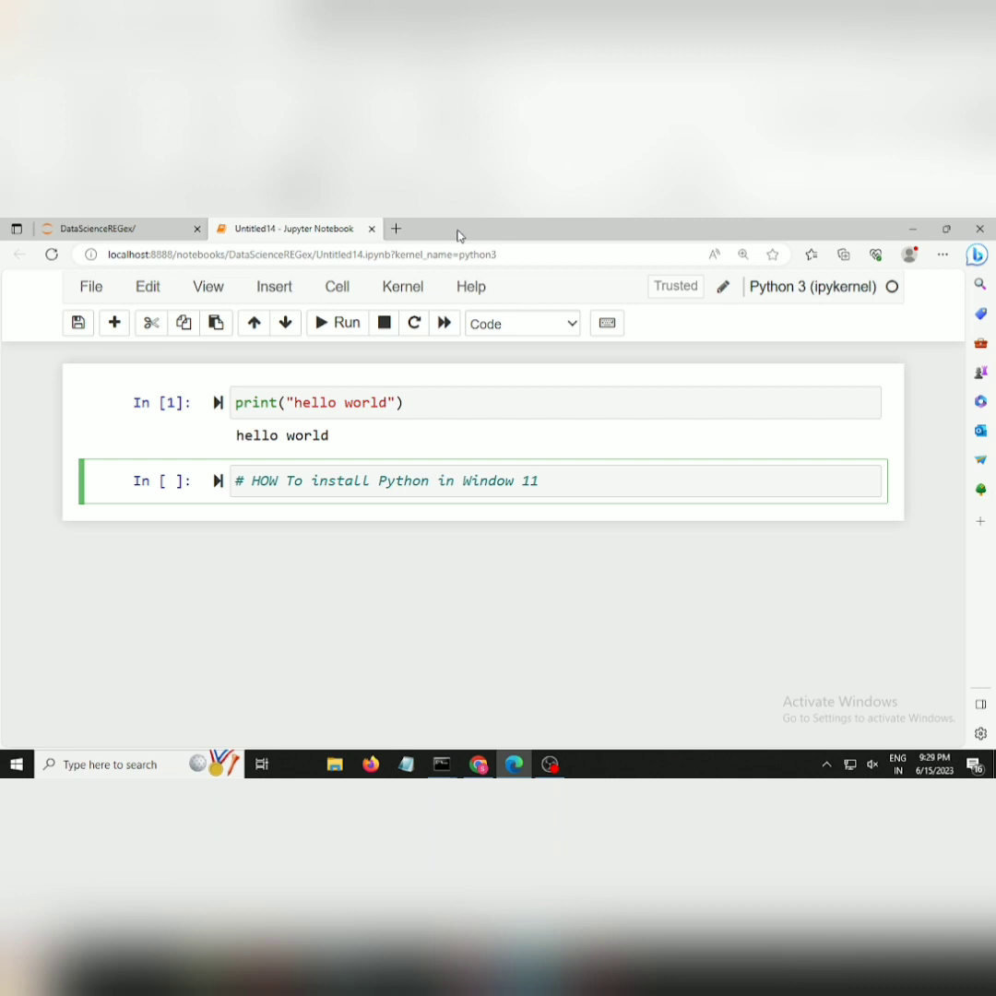
Step: Switch from the Jupyter notebook to a new Chrome tab via the taskbar icon
{"action": "left_click", "coordinate": [539, 480]}
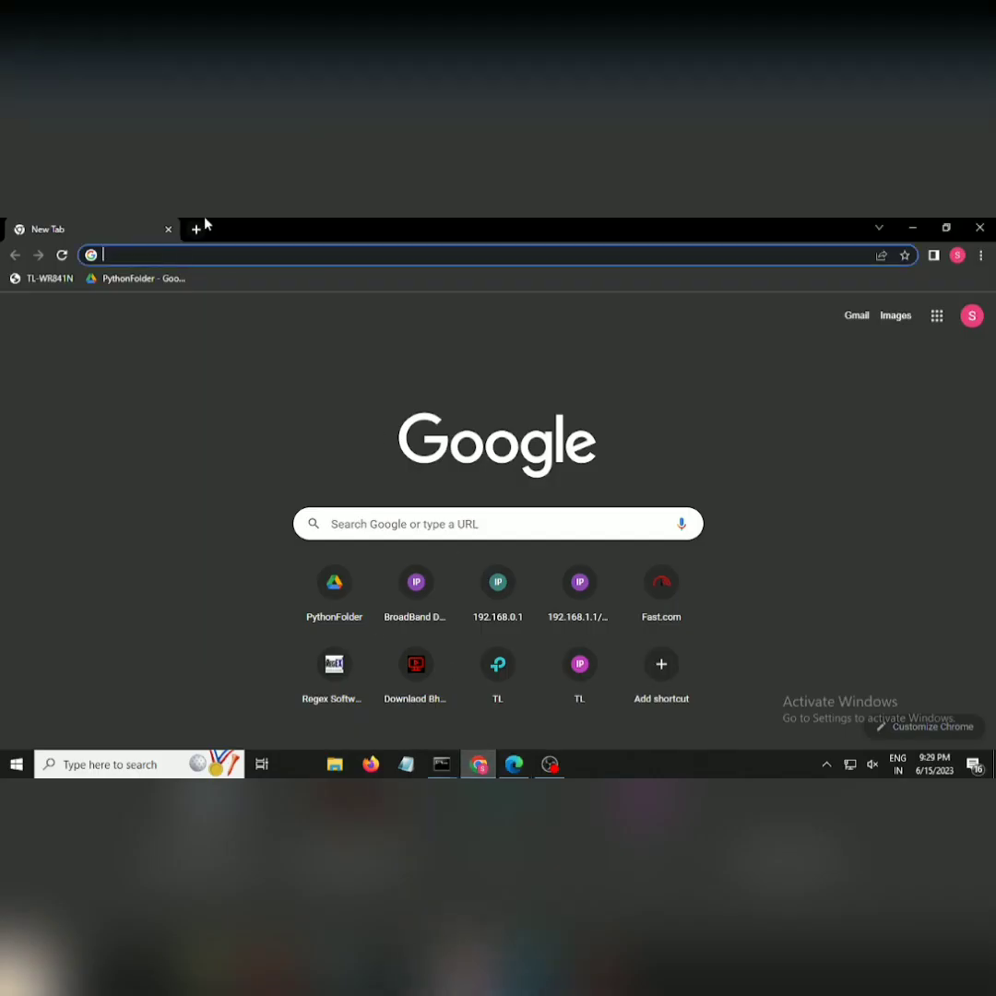
Step: Search Google for 'python' and open the 'Welcome to Python.org' result
{"action": "type", "text": "pytho"}
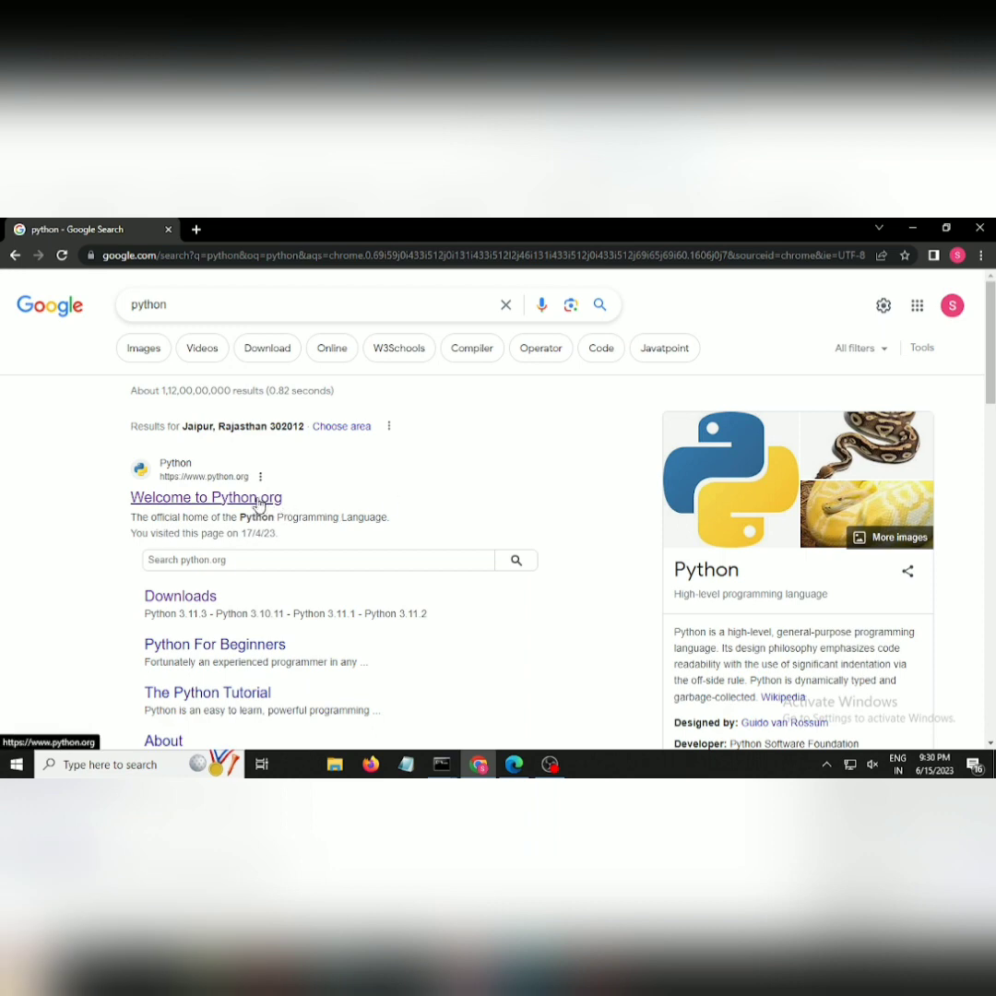
{"action": "left_click", "coordinate": [206, 497]}
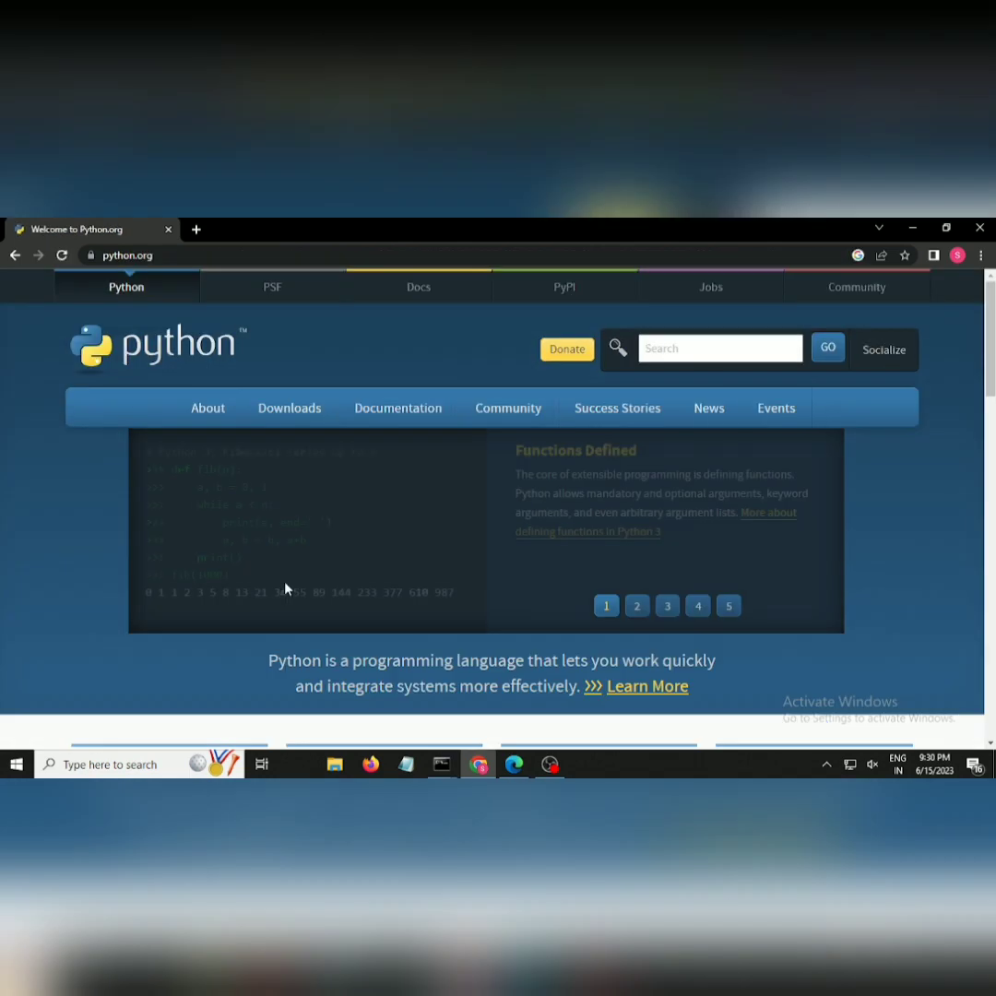
{"action": "left_click", "coordinate": [289, 407]}
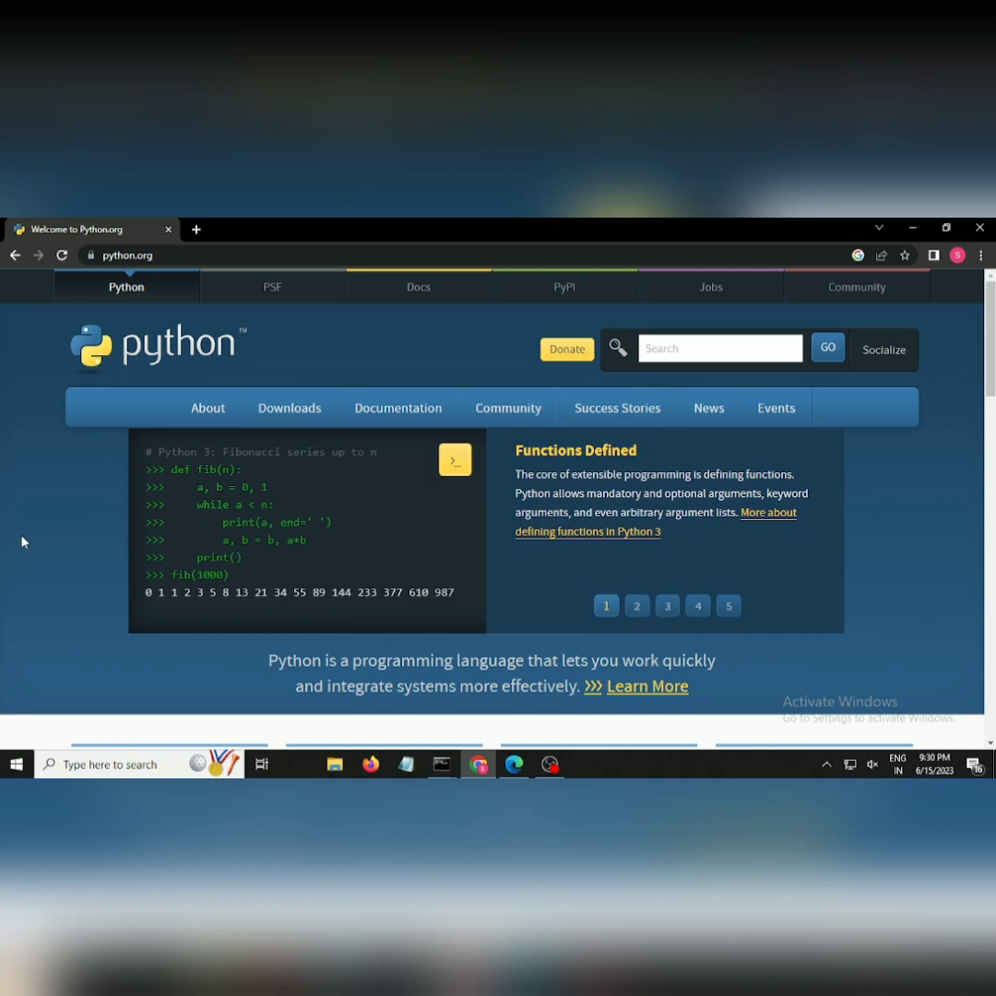
{"action": "mouse_move", "coordinate": [116, 560]}
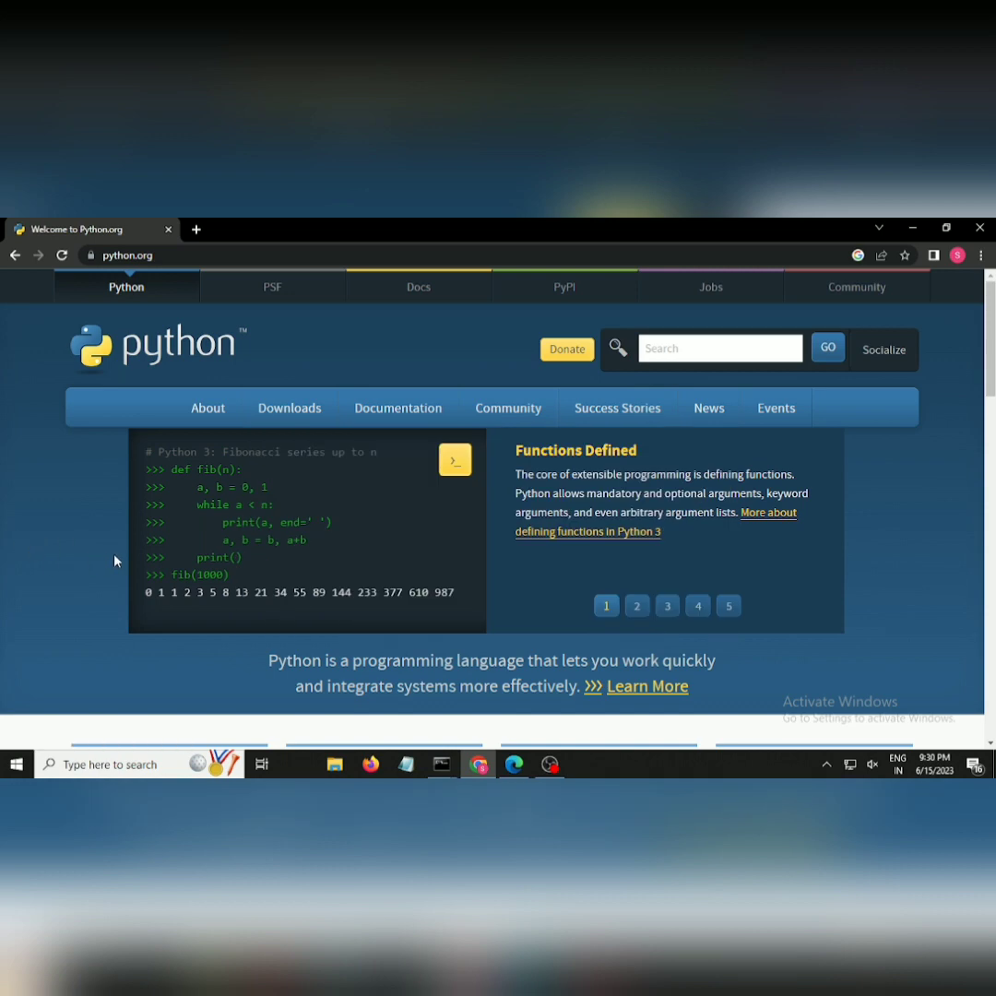
Step: Open python.org Downloads, review release statuses, and scroll to 'Looking for a specific release?'
{"action": "left_click", "coordinate": [289, 407]}
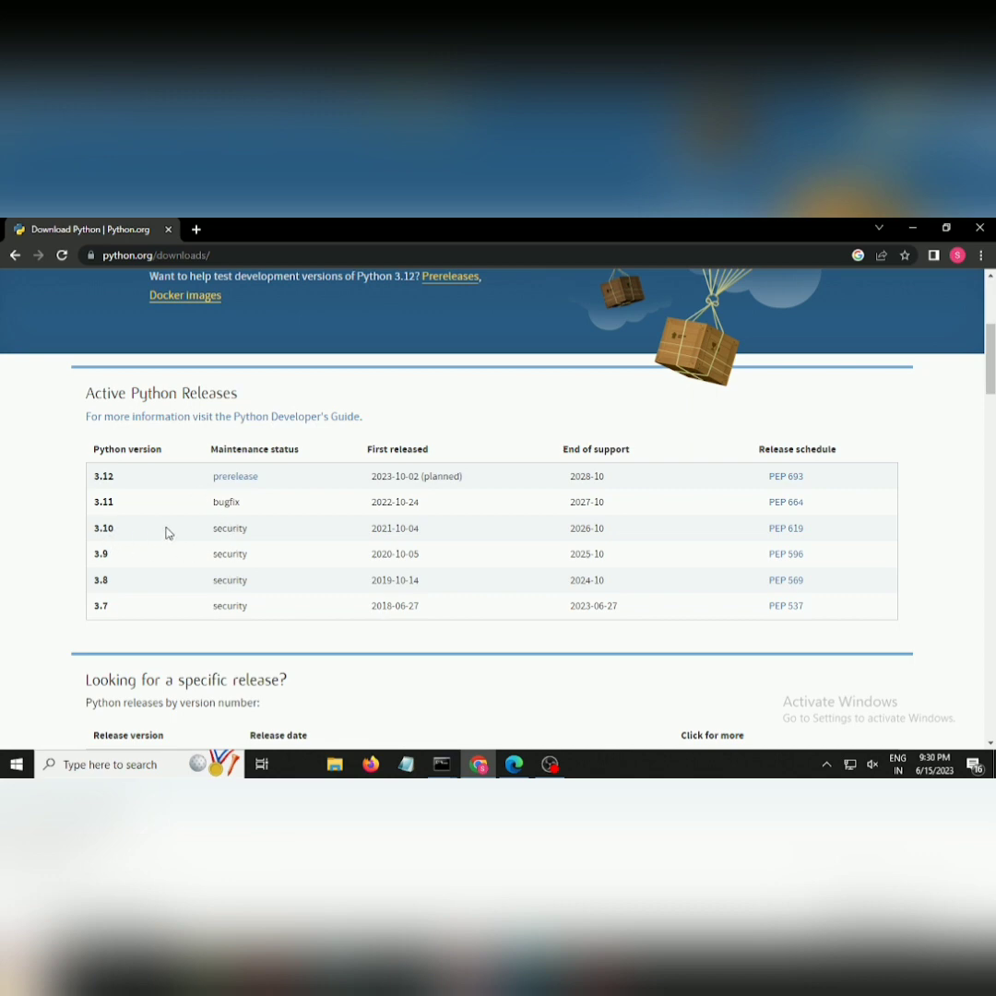
{"action": "double_click", "coordinate": [229, 529]}
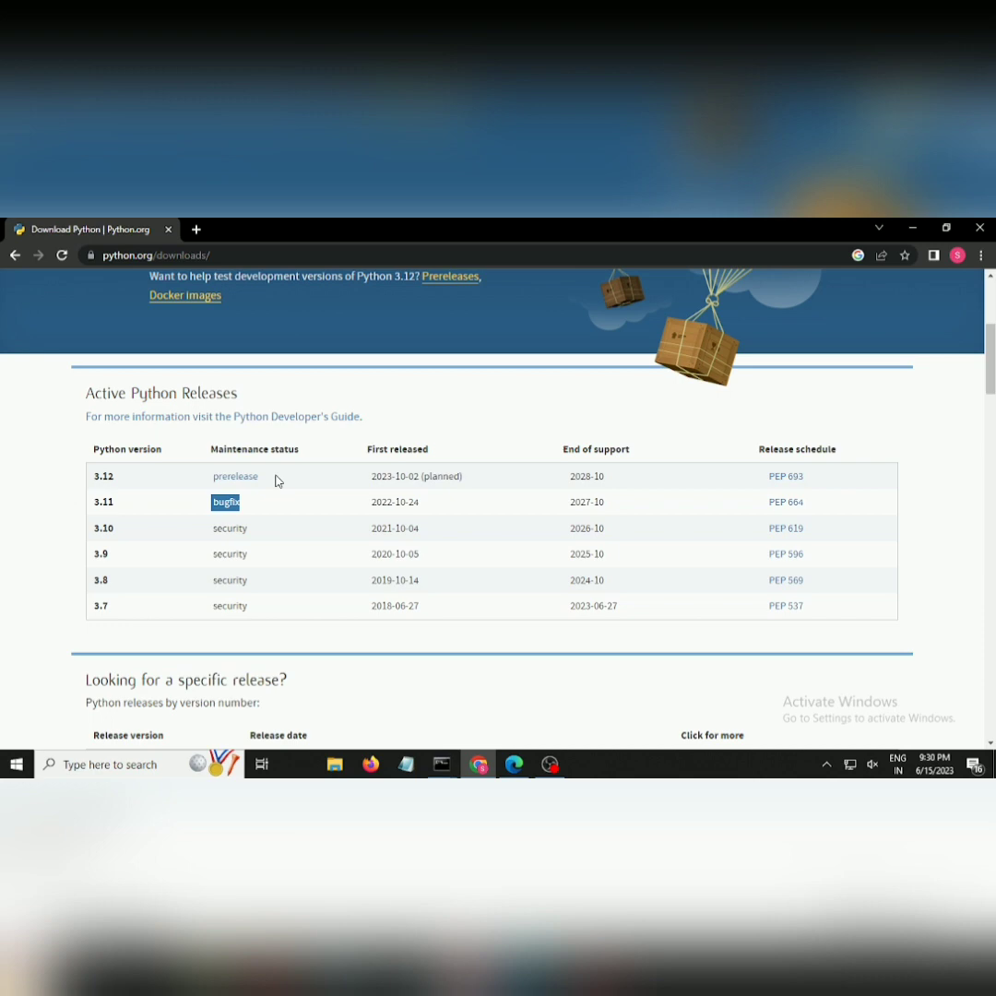
{"action": "mouse_move", "coordinate": [234, 475]}
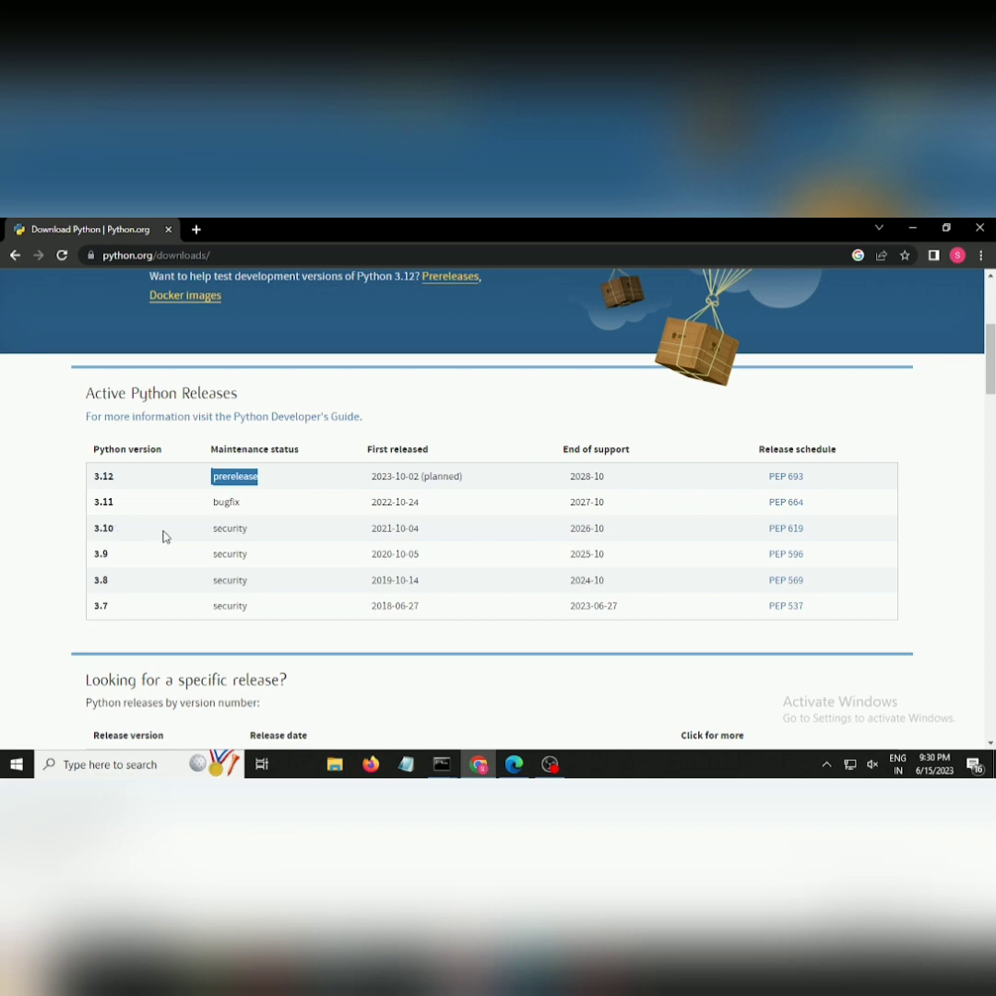
{"action": "double_click", "coordinate": [228, 553]}
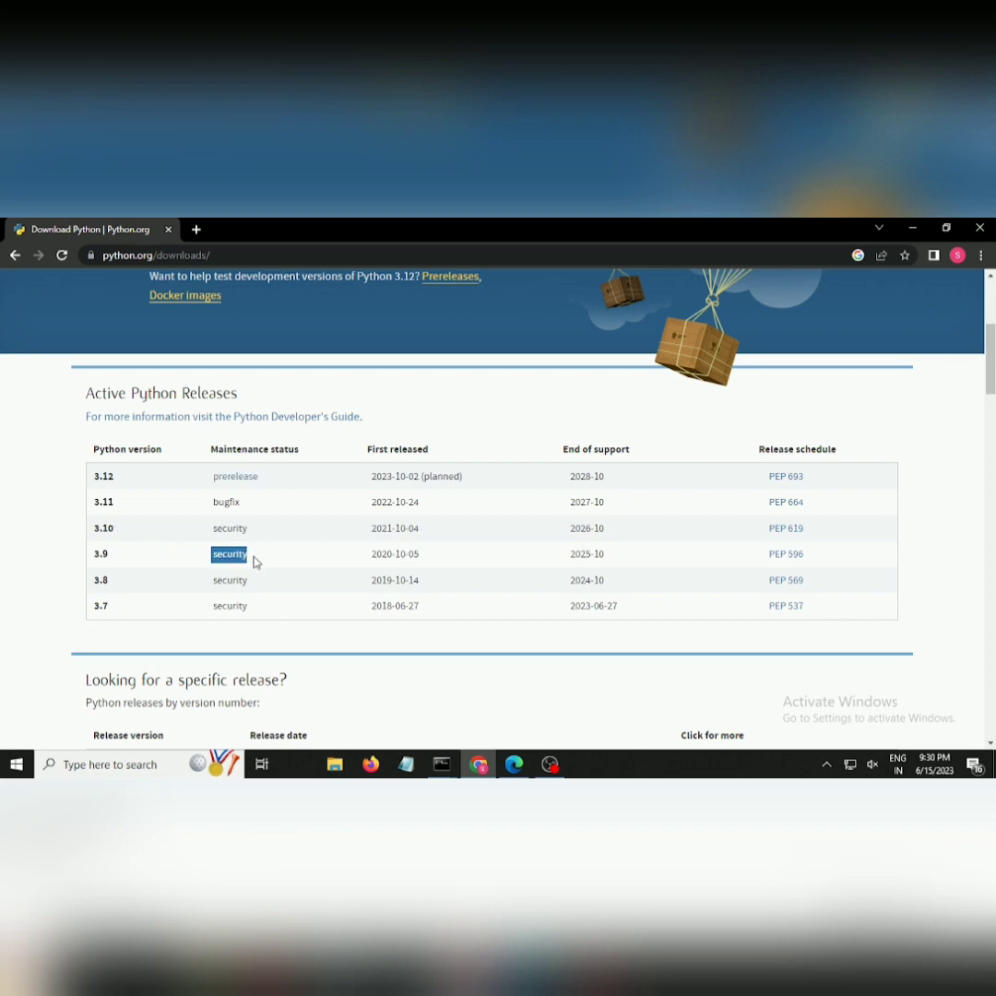
{"action": "scroll", "scroll_direction": "down", "scroll_amount": 3}
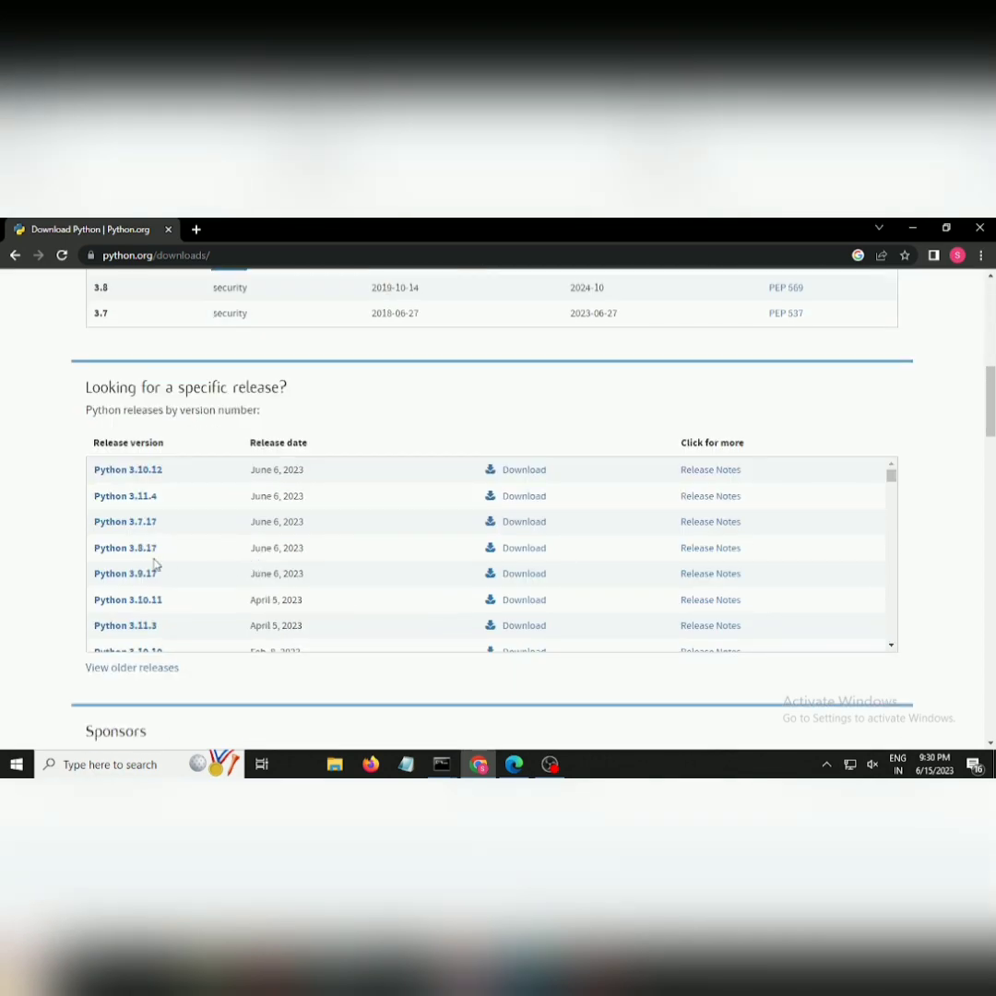
Step: Open the Python 3.10.11 release page in a new tab and download the Windows embeddable package
{"action": "right_click", "coordinate": [127, 599]}
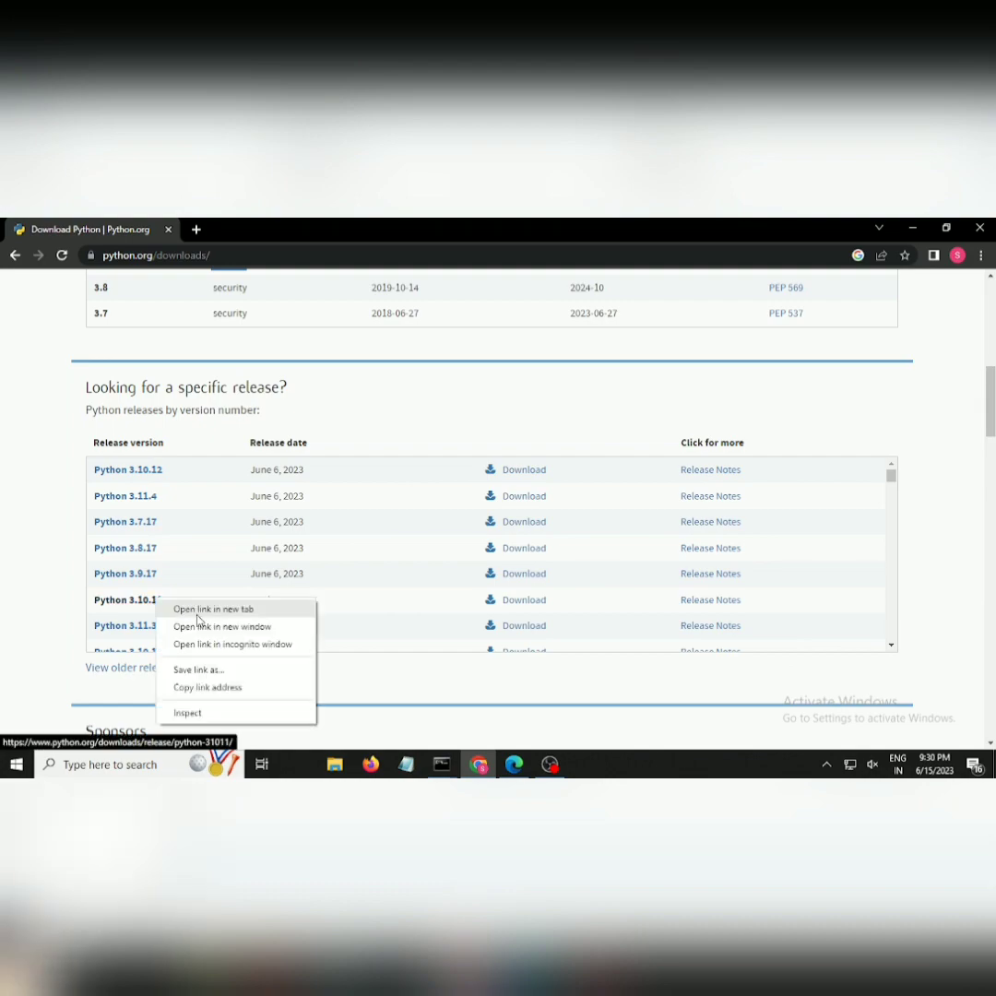
{"action": "left_click", "coordinate": [213, 609]}
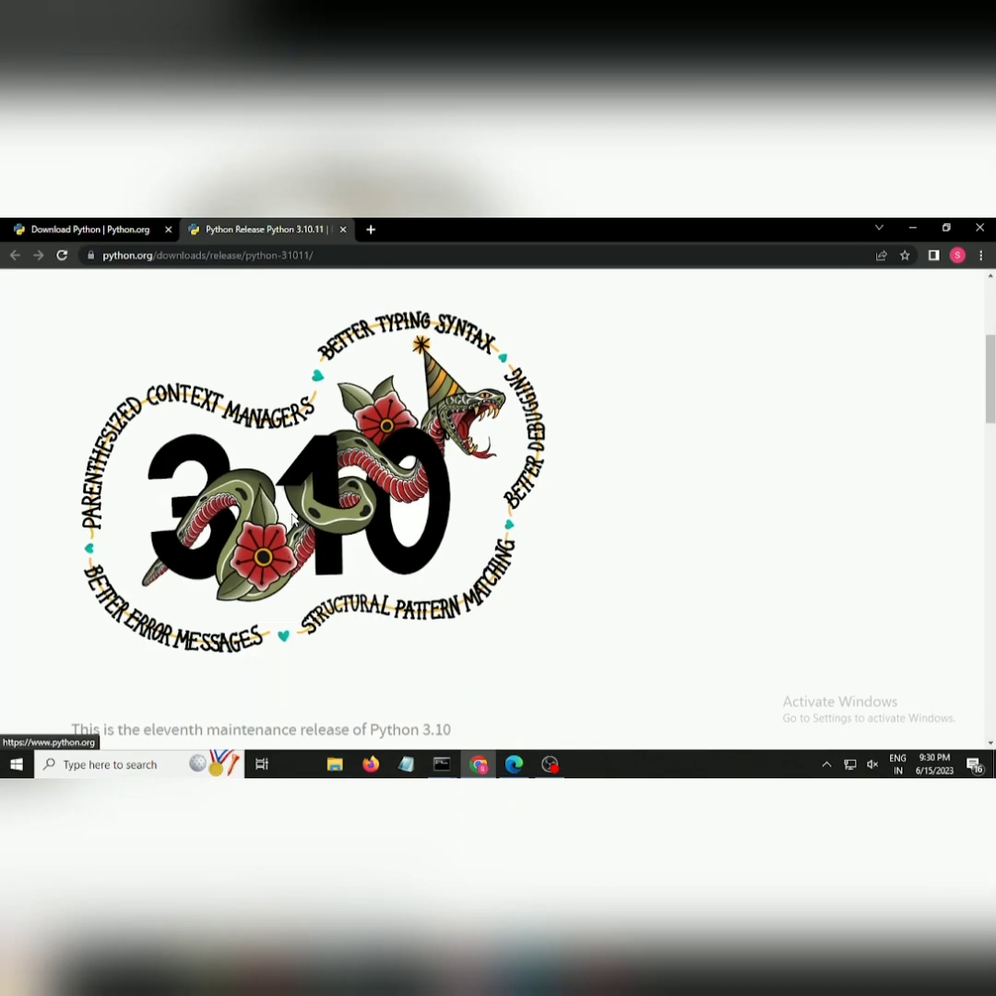
{"action": "scroll", "scroll_direction": "down", "scroll_amount": 3}
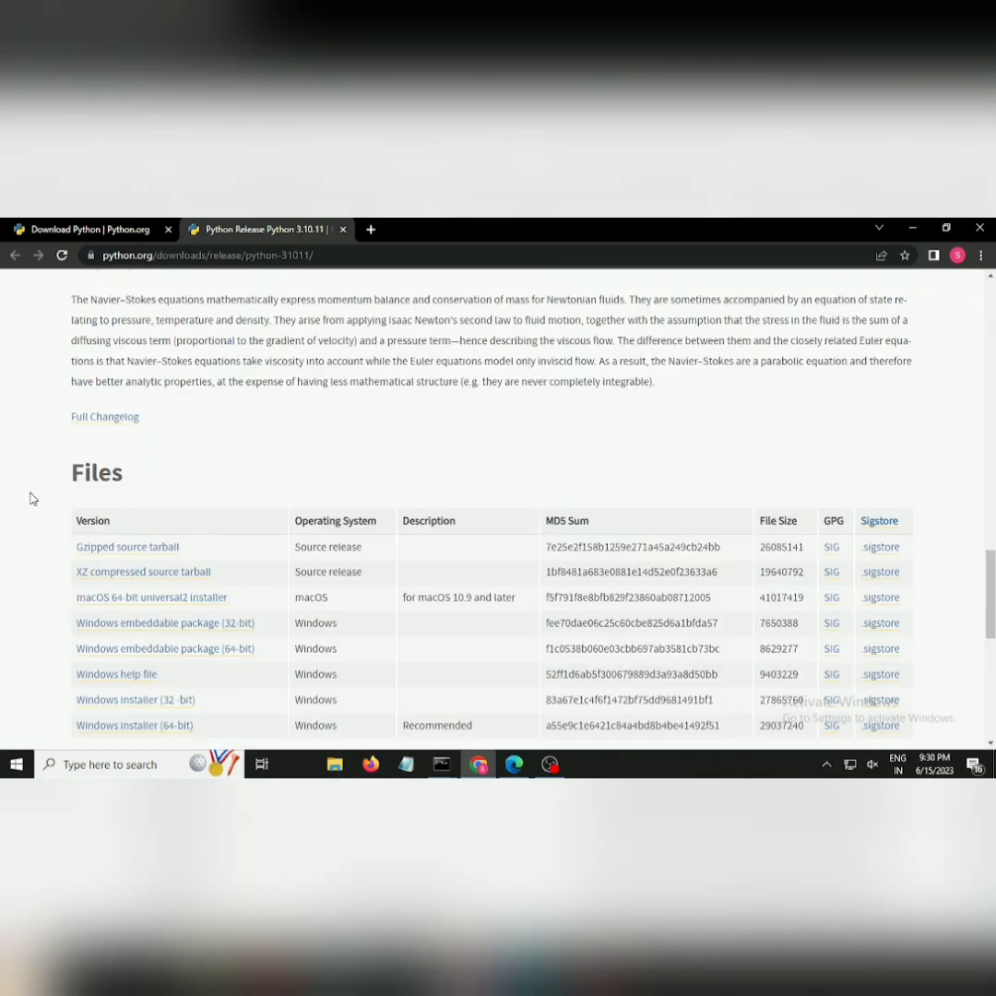
{"action": "scroll", "scroll_direction": "down", "scroll_amount": 3}
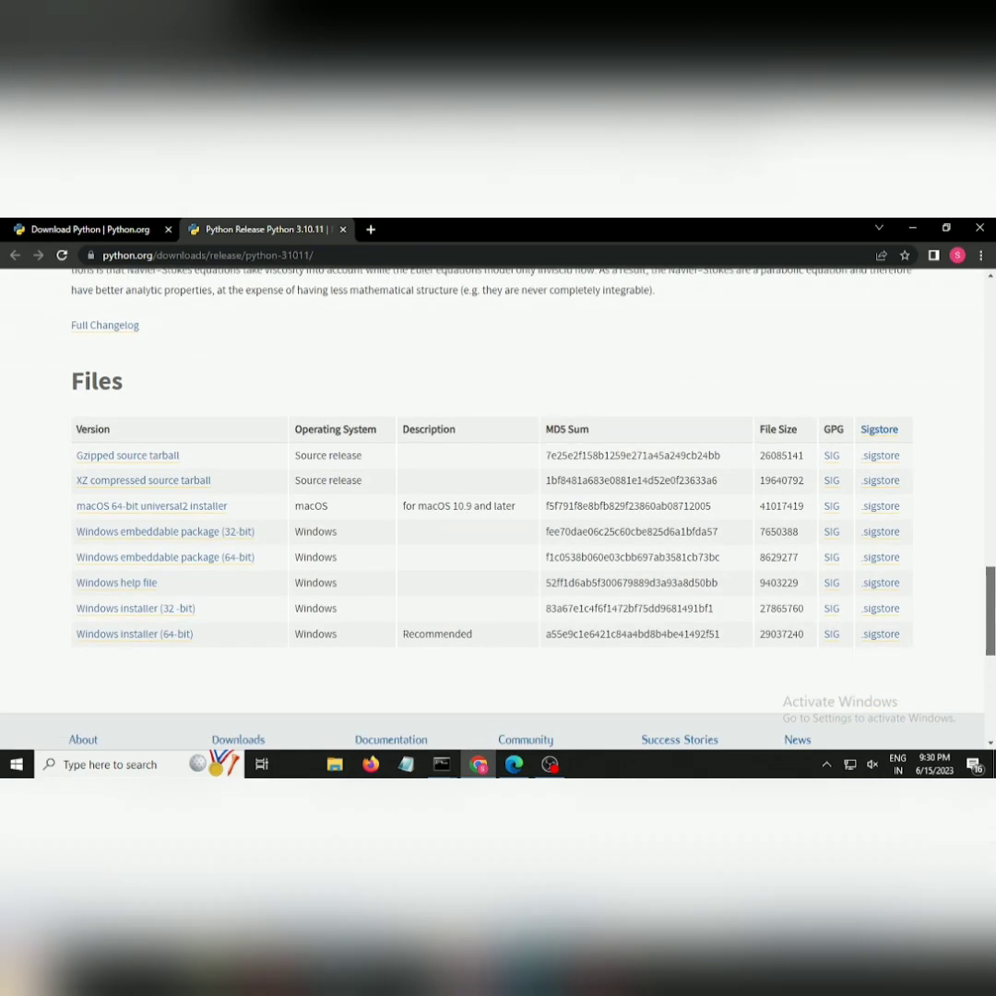
{"action": "left_click_drag", "start_coordinate": [78, 429], "coordinate": [102, 531]}
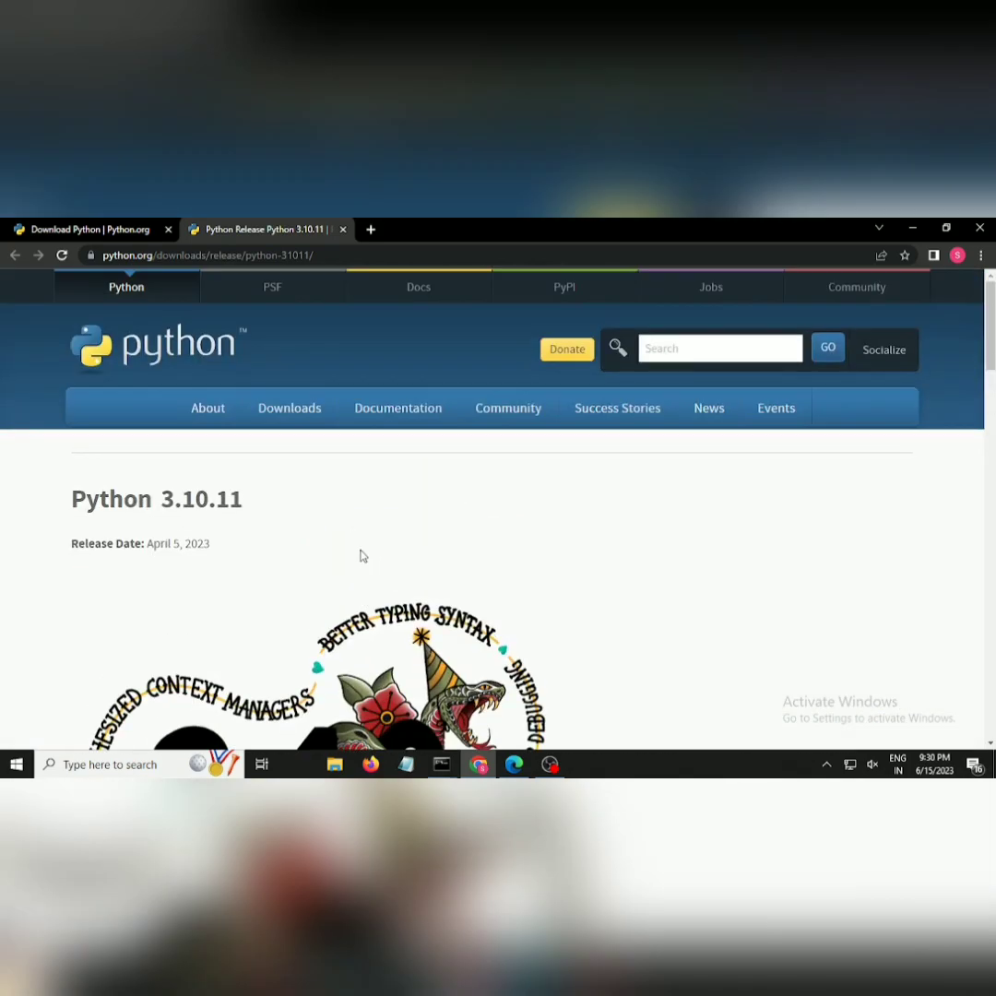
{"action": "double_click", "coordinate": [201, 499]}
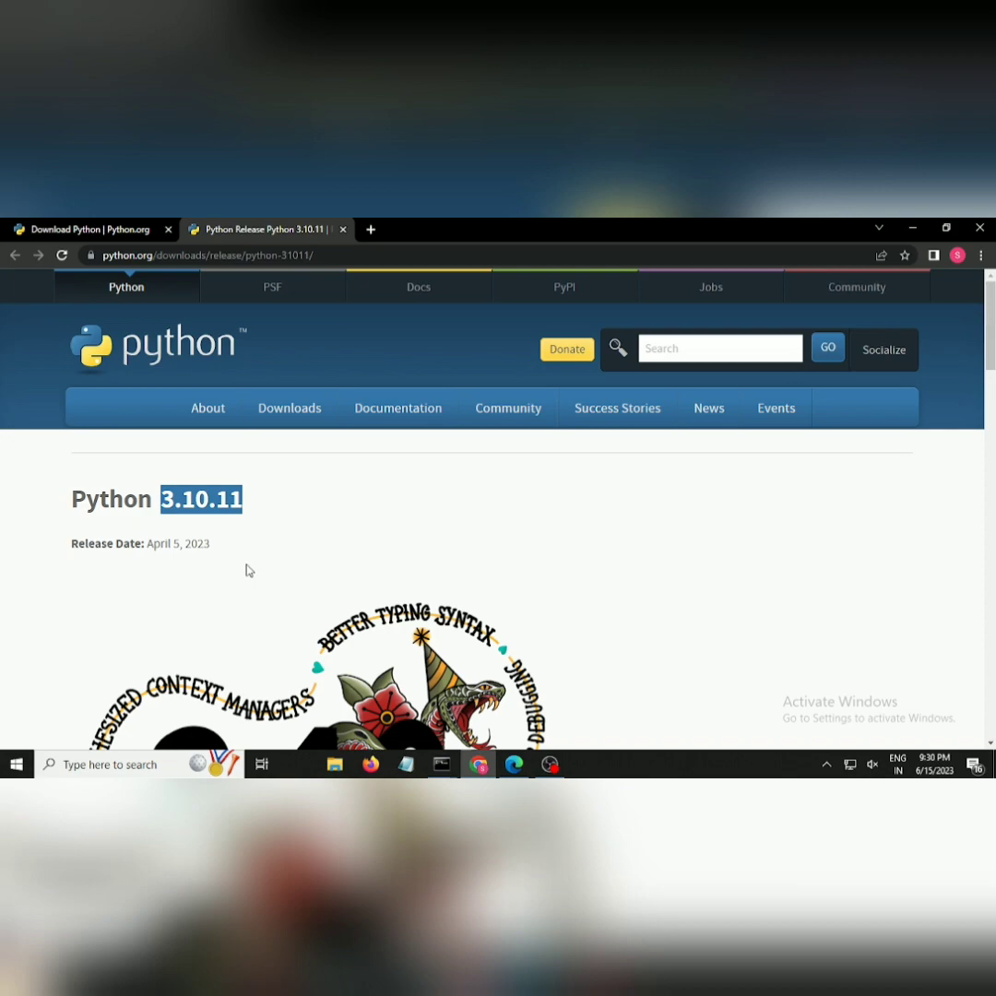
{"action": "scroll", "scroll_direction": "down", "scroll_amount": 3}
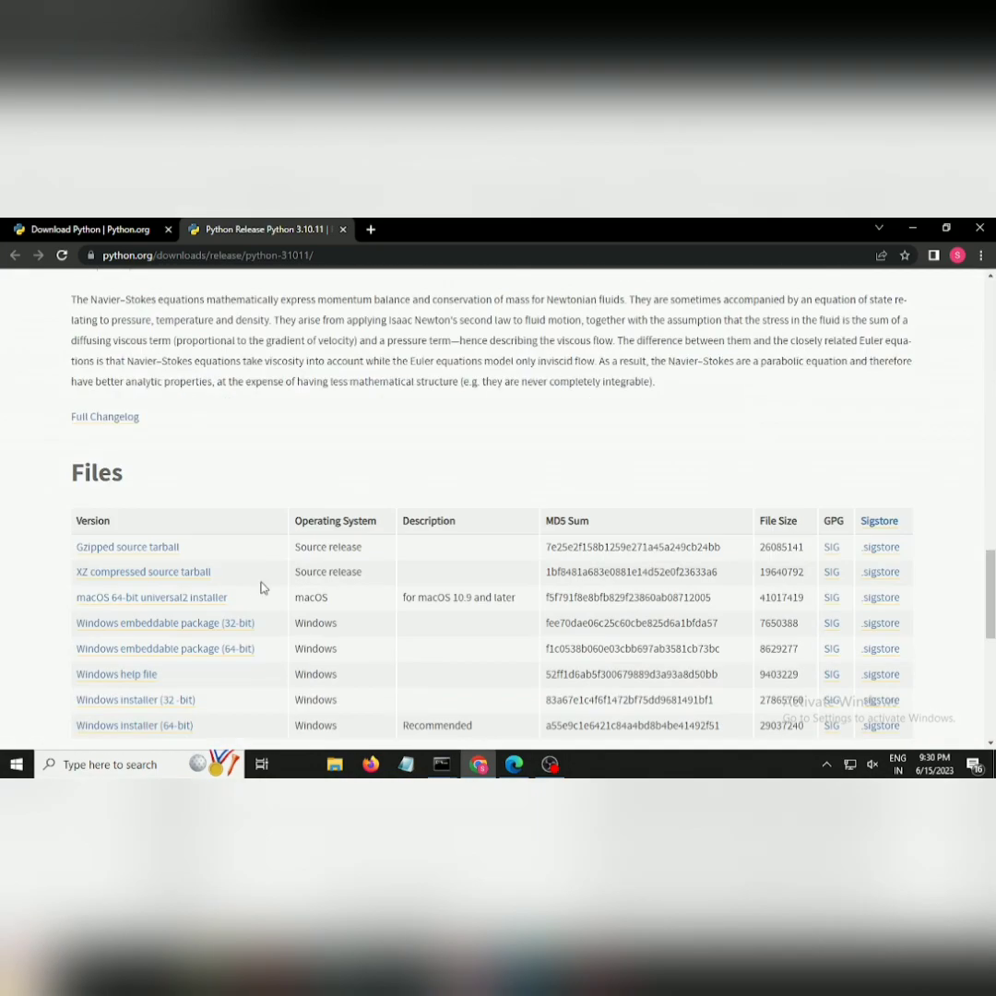
{"action": "mouse_move", "coordinate": [257, 674]}
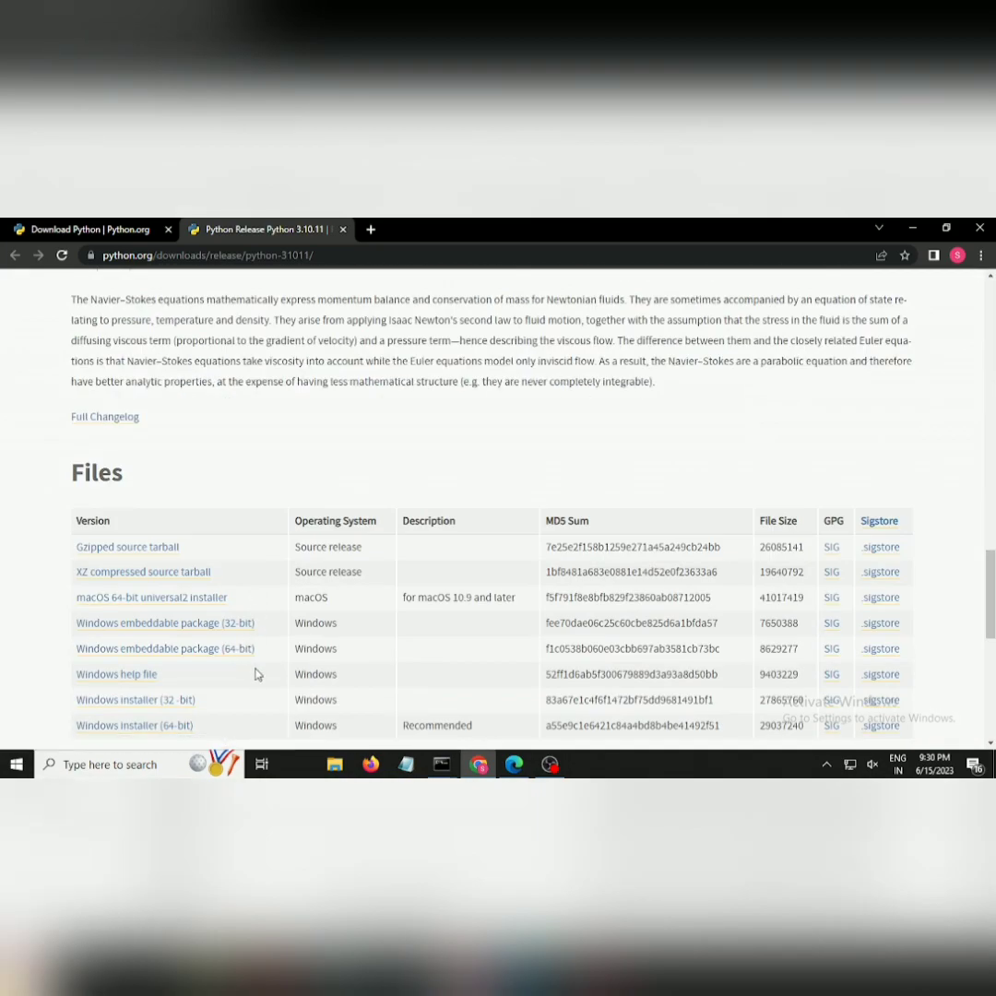
{"action": "left_click", "coordinate": [133, 433]}
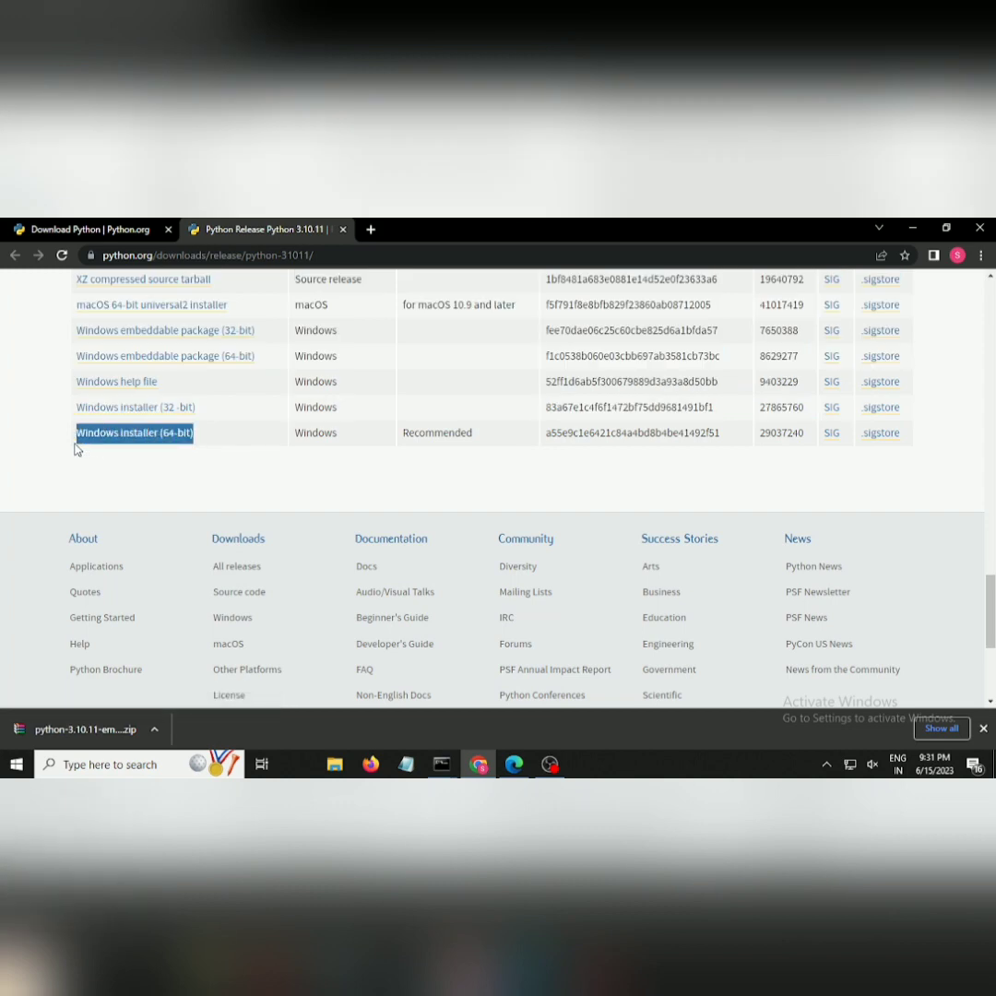
Step: Download the Python 3.10.11 'Windows installer (64-bit)' and open the .exe
{"action": "left_click", "coordinate": [134, 432]}
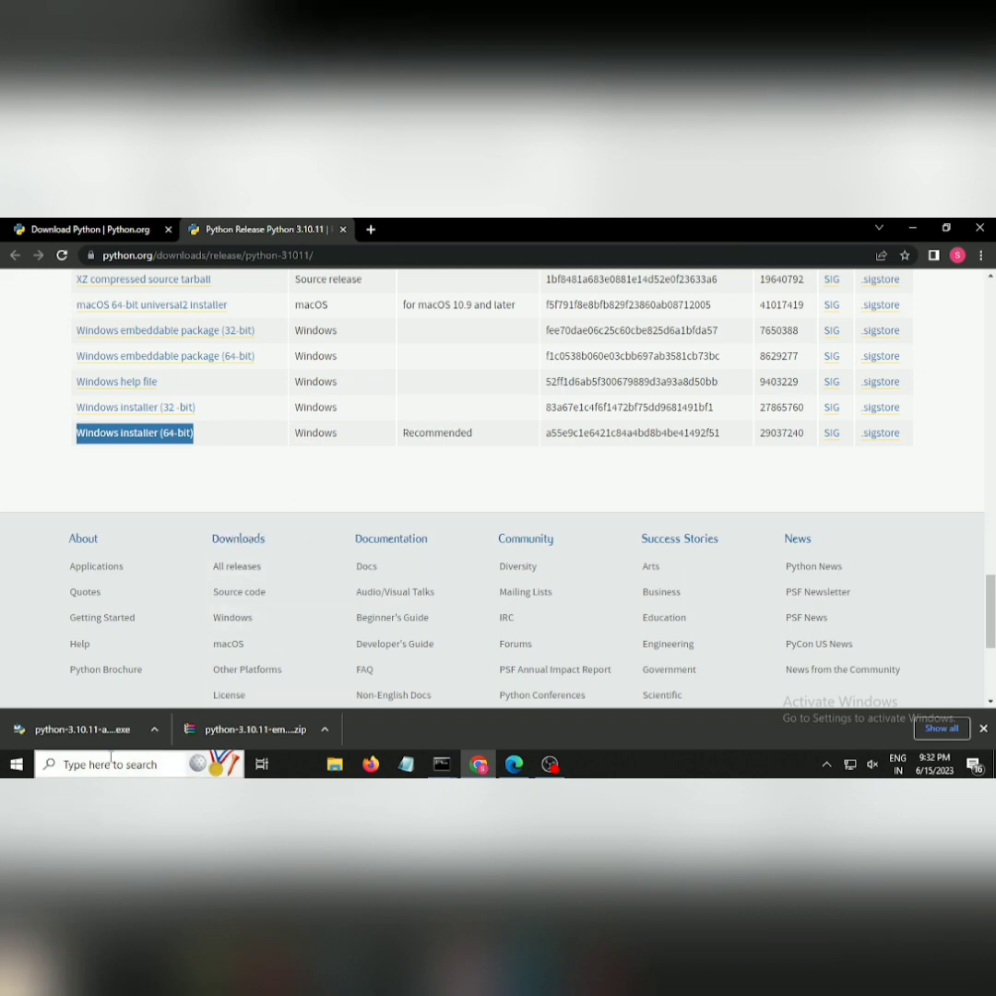
{"action": "left_click", "coordinate": [92, 729]}
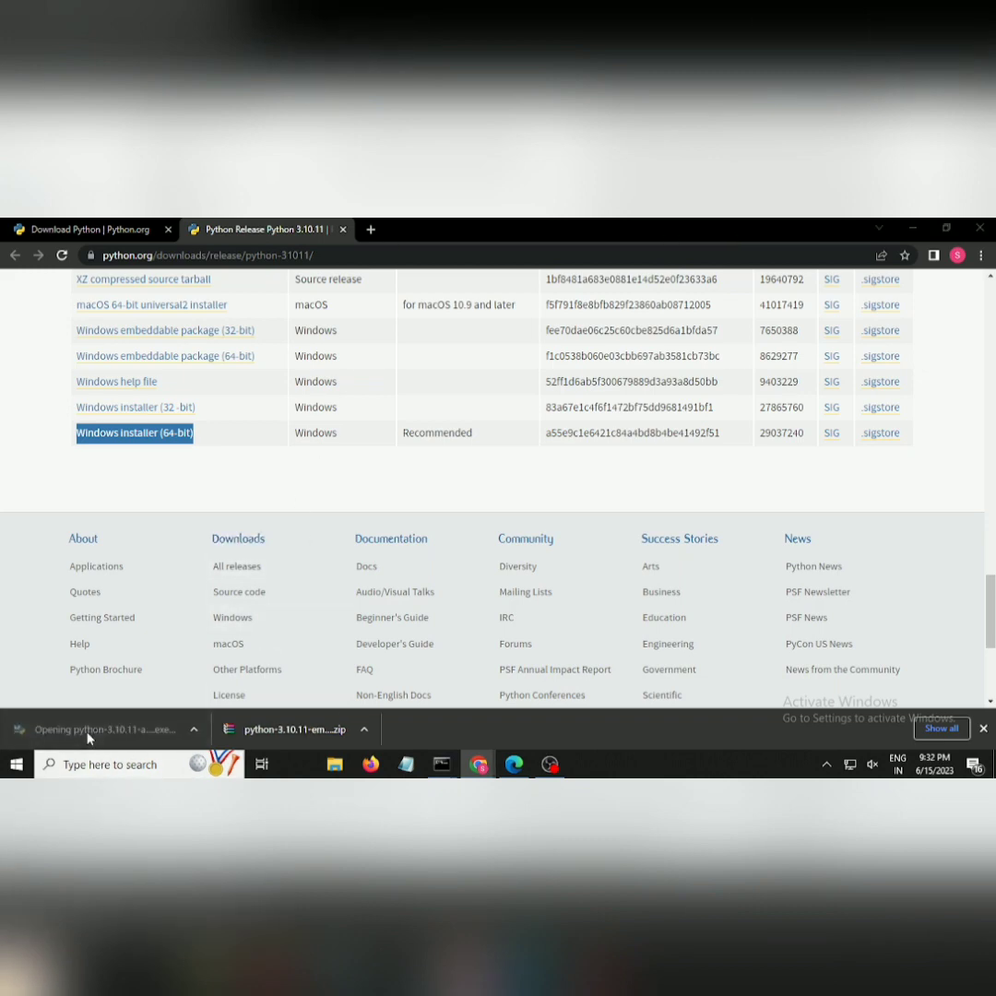
Step: Enable 'Add python.exe to PATH' with 'Use admin privileges when installing py.exe' kept checked
{"action": "left_click", "coordinate": [286, 728]}
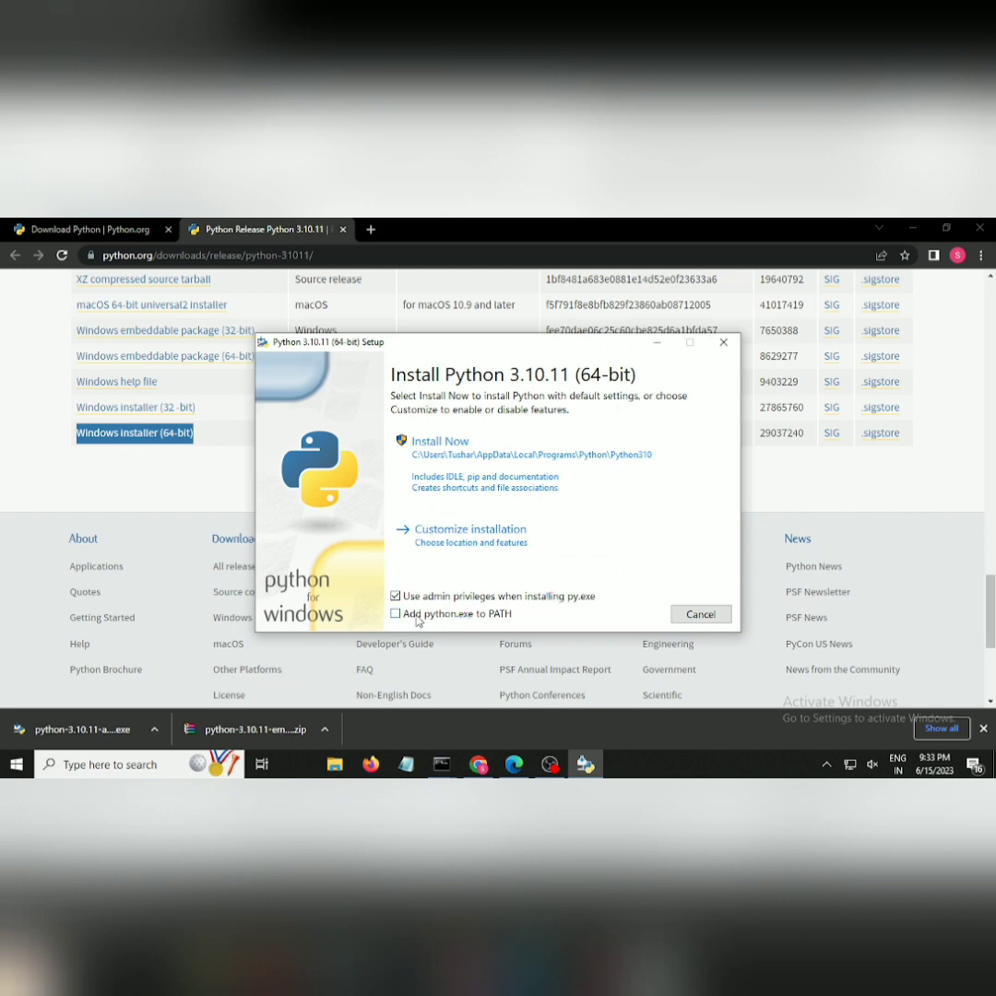
{"action": "mouse_move", "coordinate": [479, 619]}
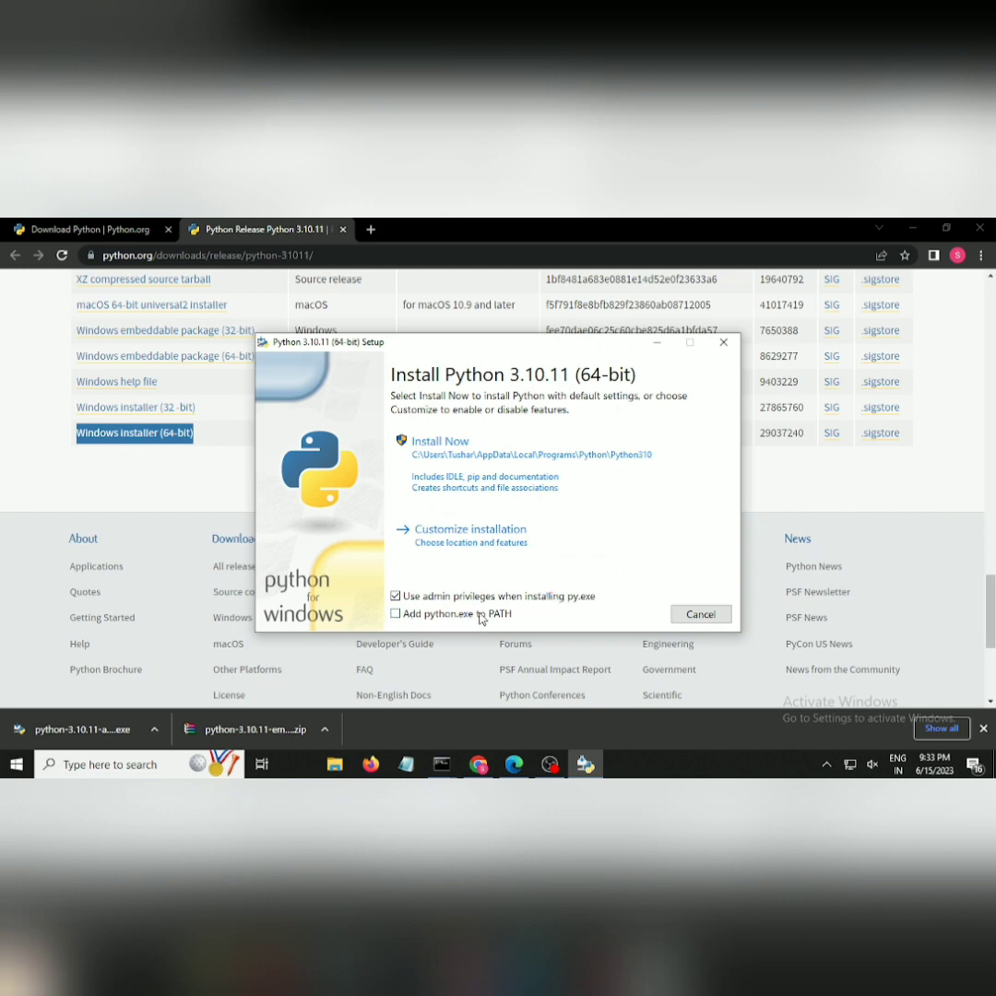
{"action": "left_click", "coordinate": [396, 613]}
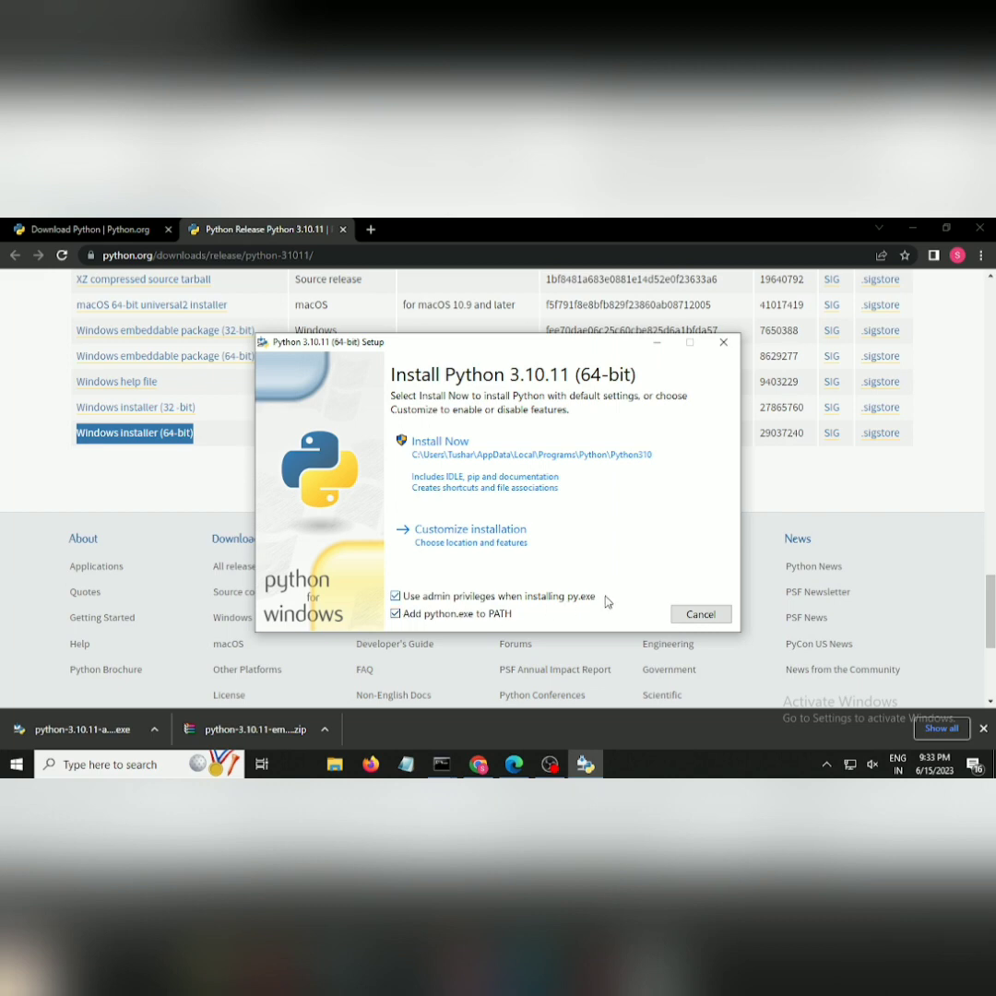
{"action": "mouse_move", "coordinate": [542, 597]}
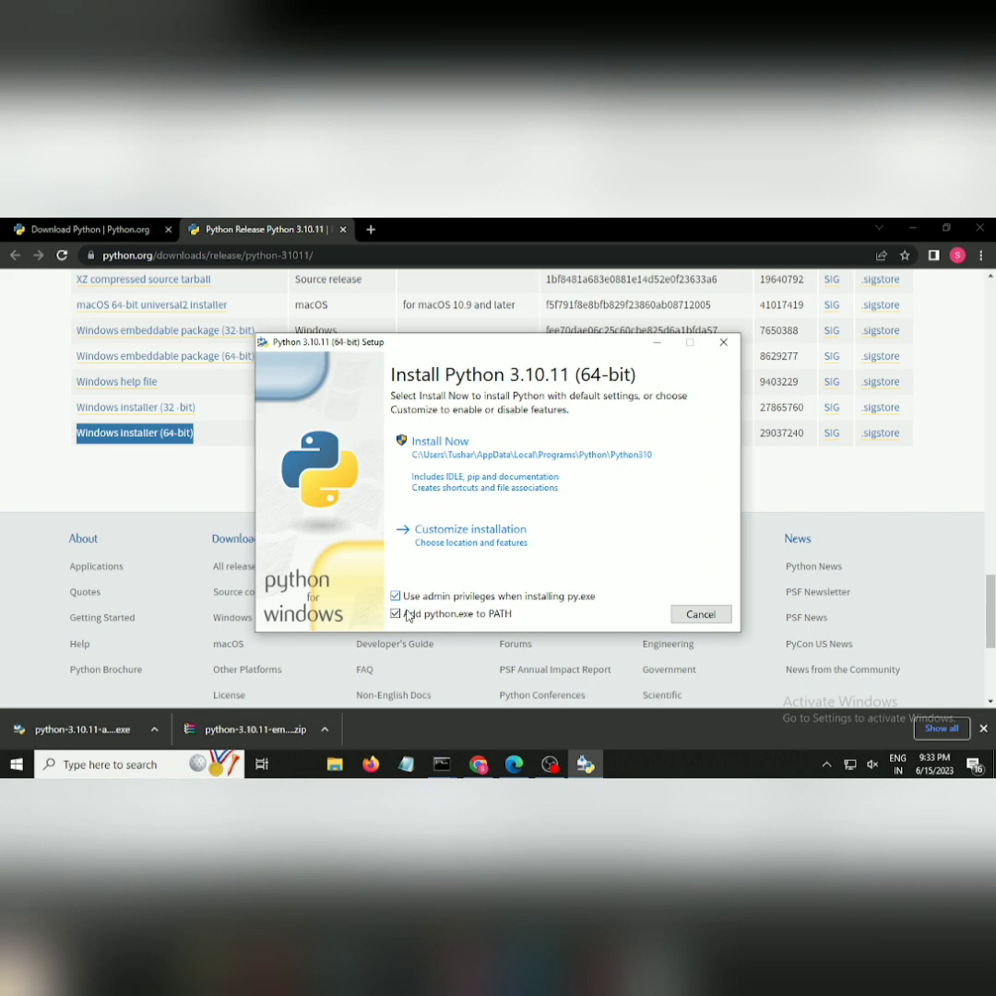
{"action": "left_click", "coordinate": [395, 613]}
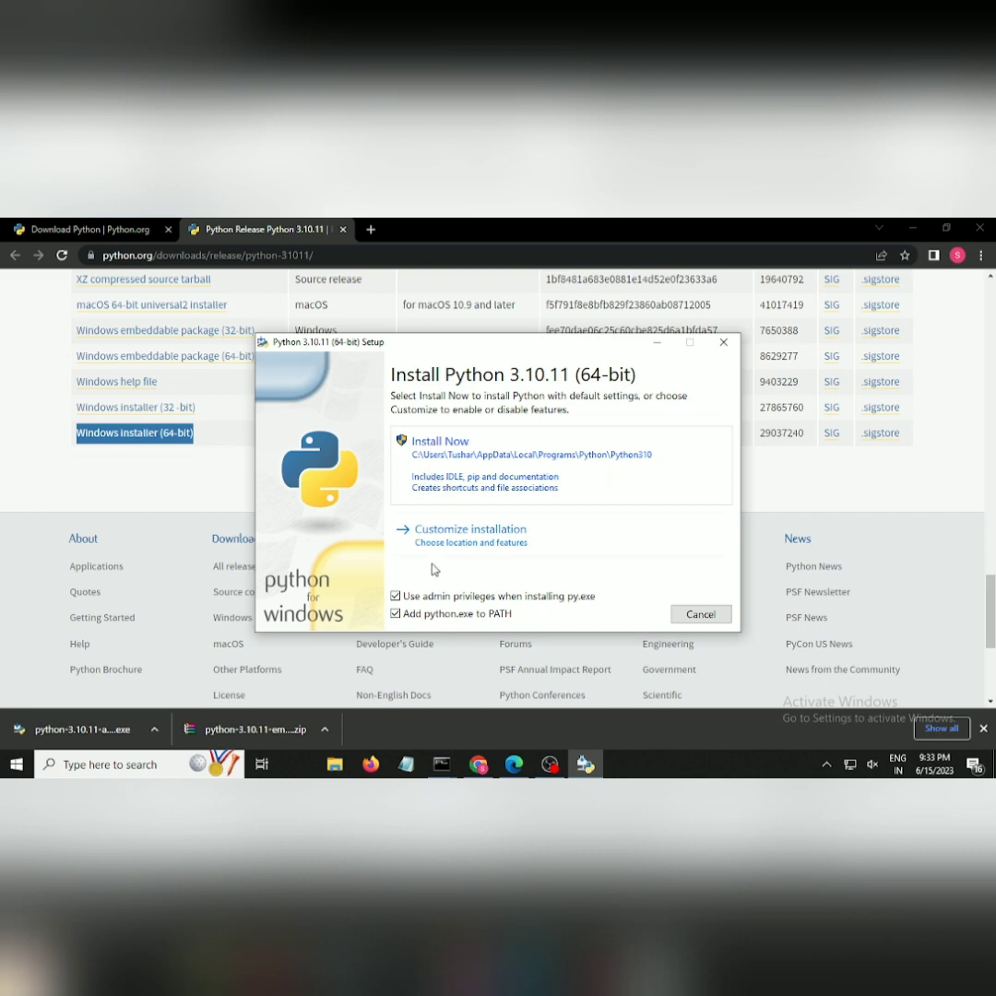
{"action": "mouse_move", "coordinate": [480, 467]}
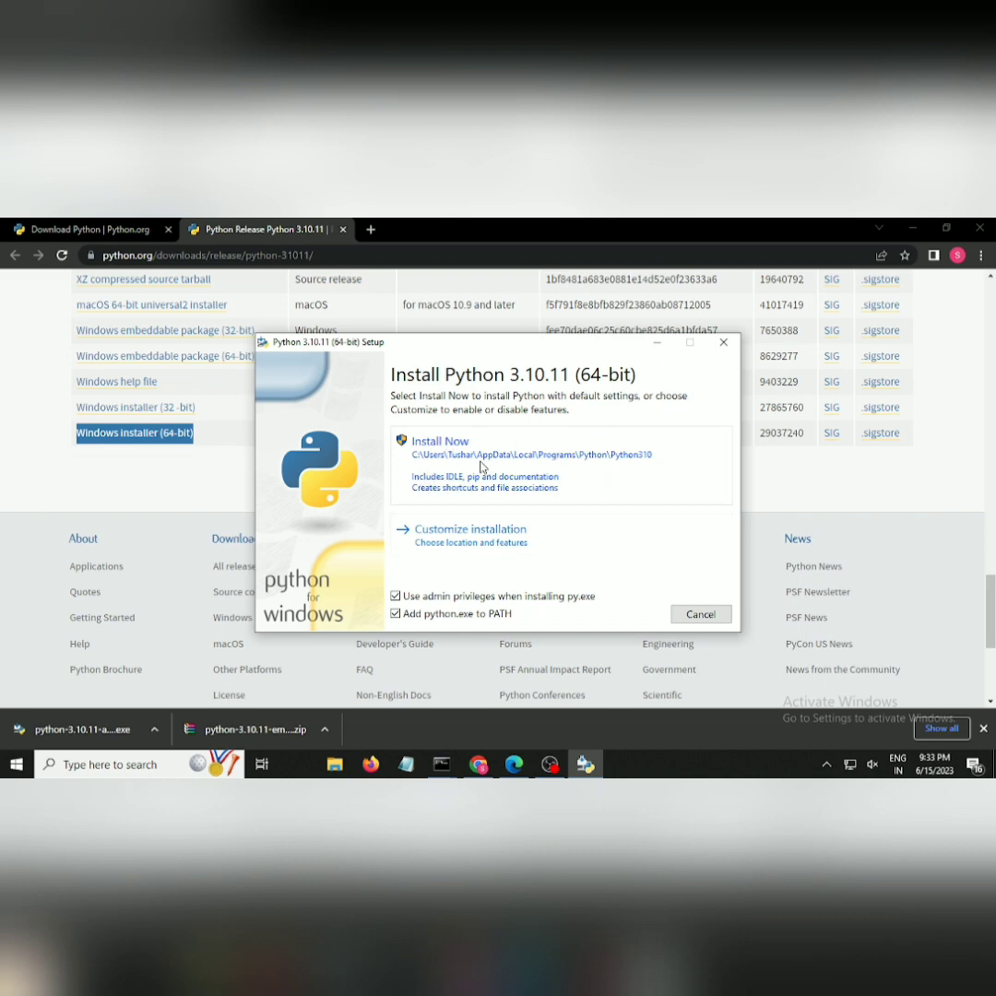
{"action": "mouse_move", "coordinate": [593, 458]}
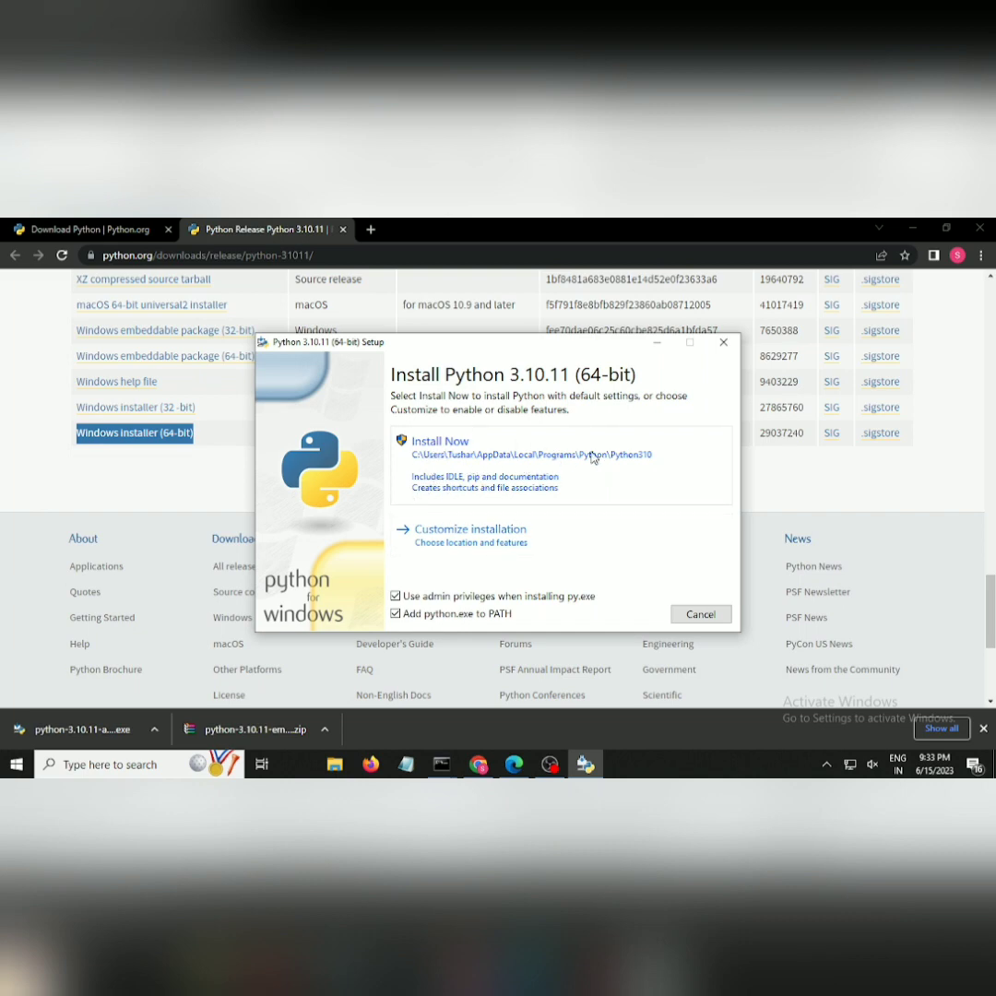
Step: Choose 'Install Now' to install Python 3.10.11 with default settings
{"action": "left_click", "coordinate": [439, 440]}
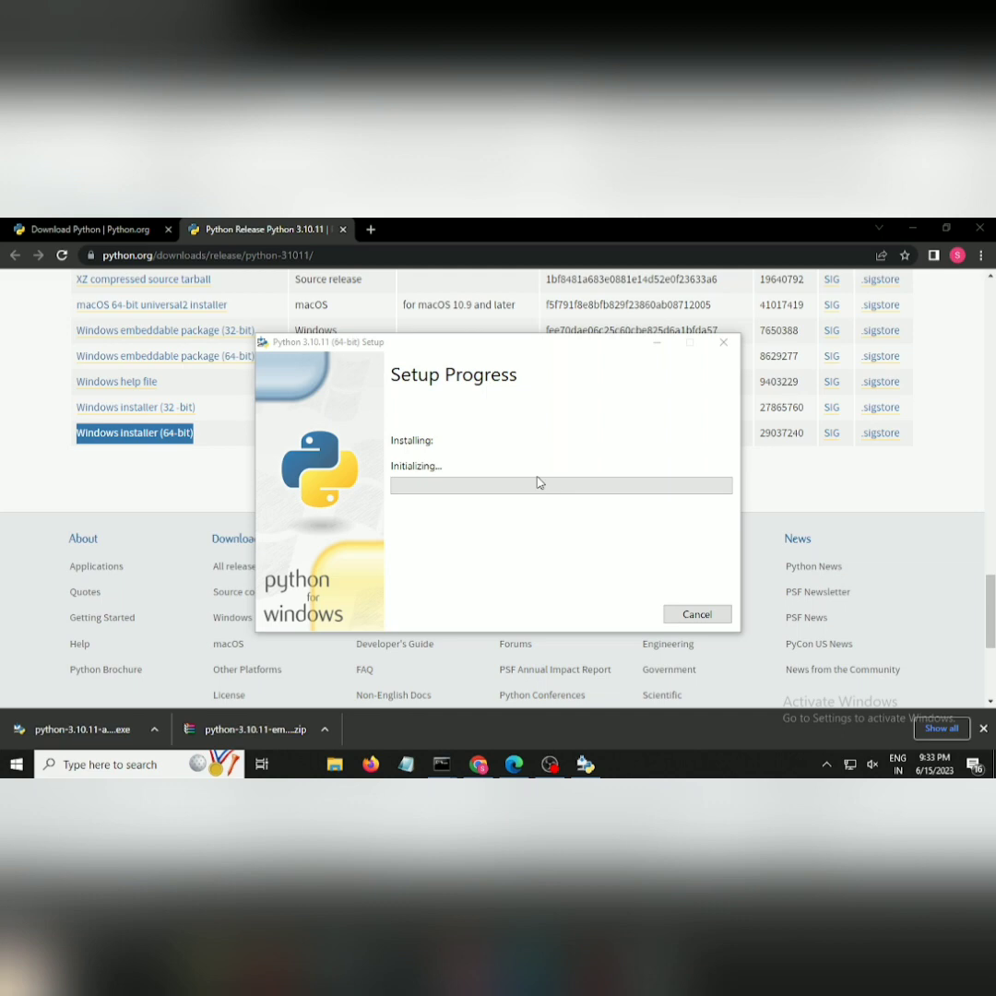
{"action": "mouse_move", "coordinate": [522, 494]}
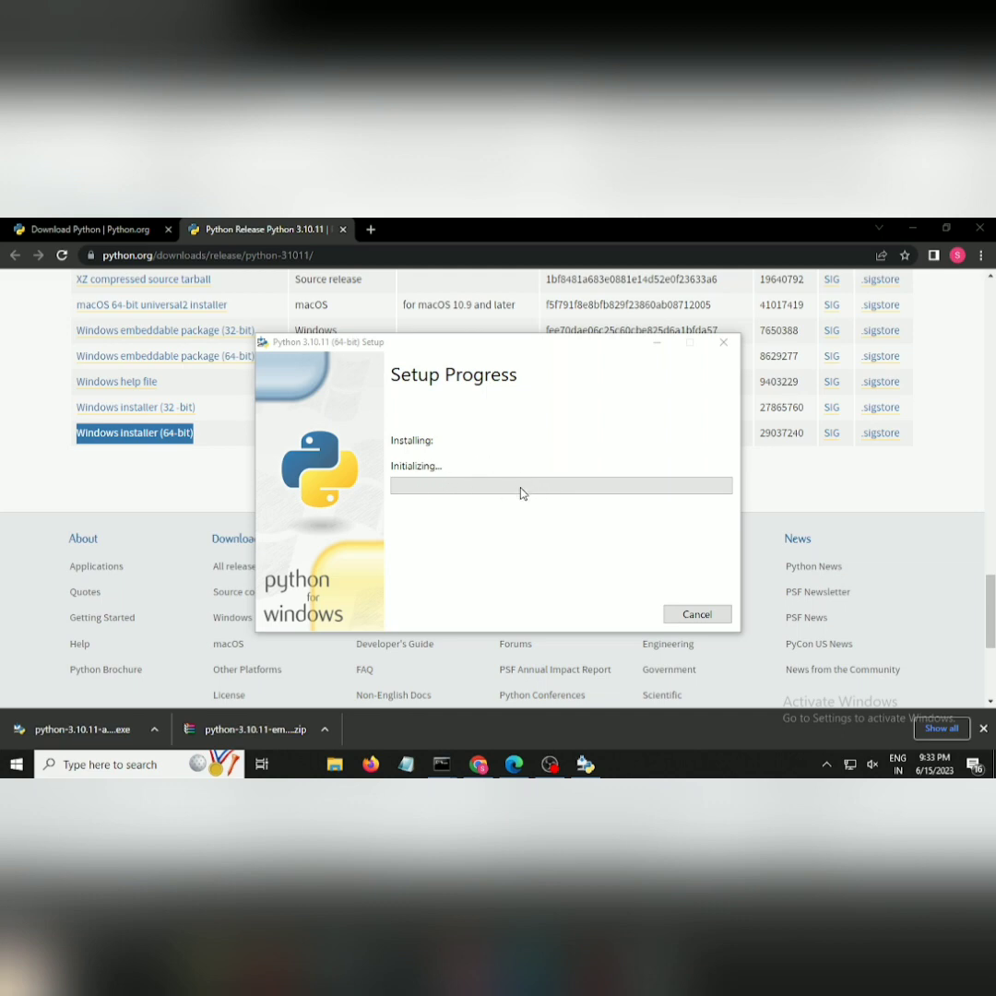
{"action": "mouse_move", "coordinate": [522, 504]}
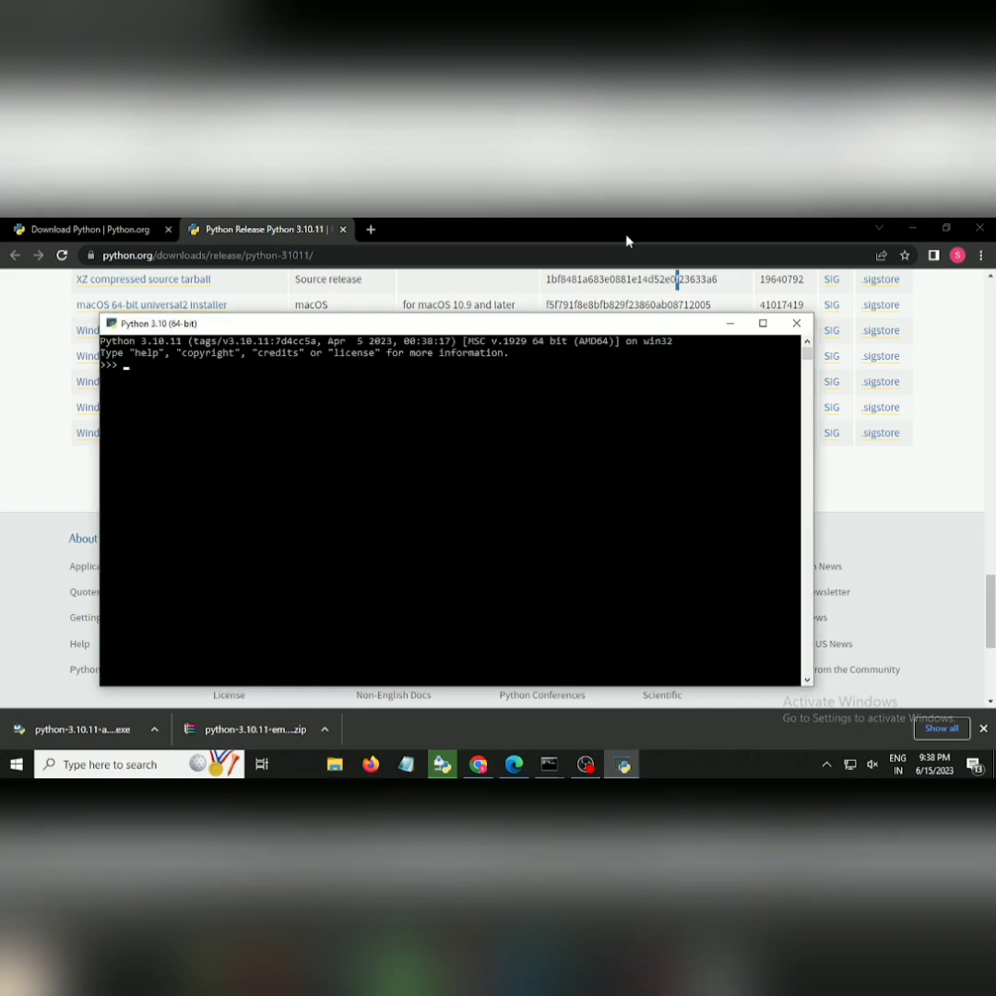
Step: Type print("hey regex software at the Python 3.10 >>> prompt
{"action": "type", "text": "print"}
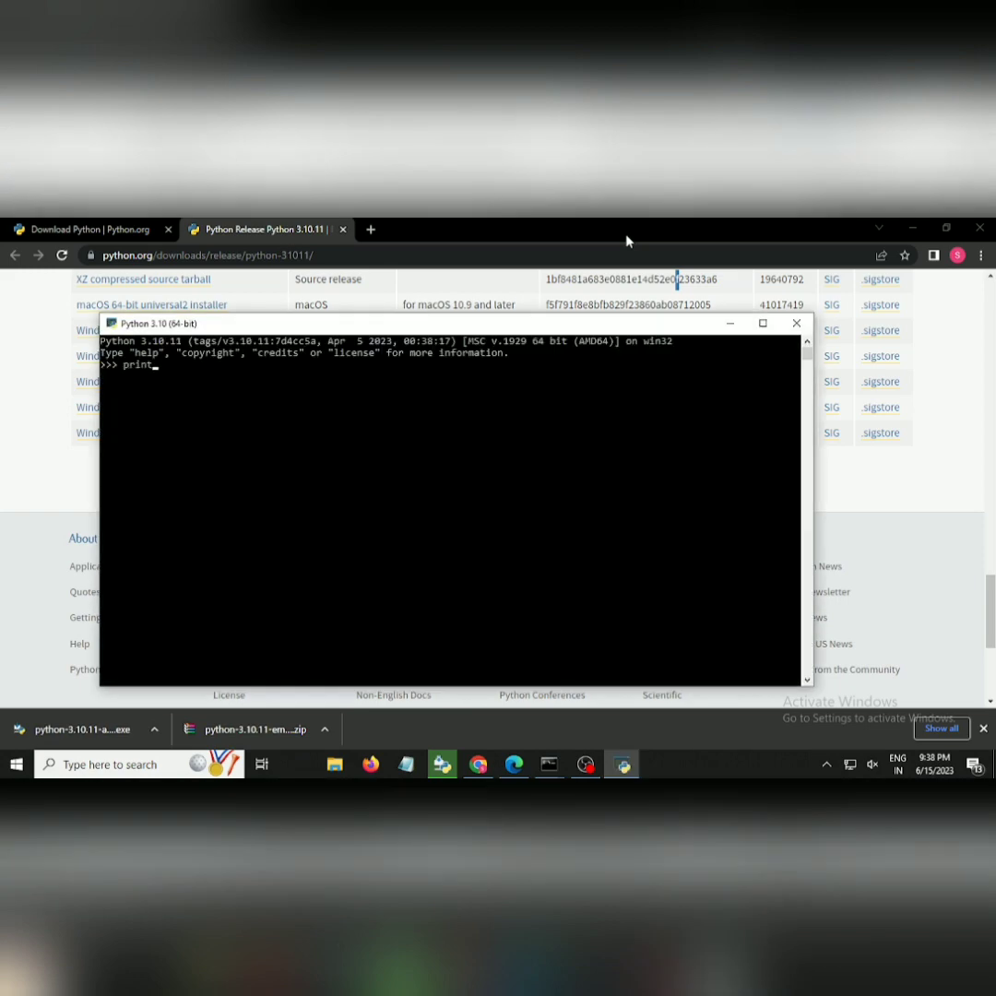
{"action": "type", "text": "(\""}
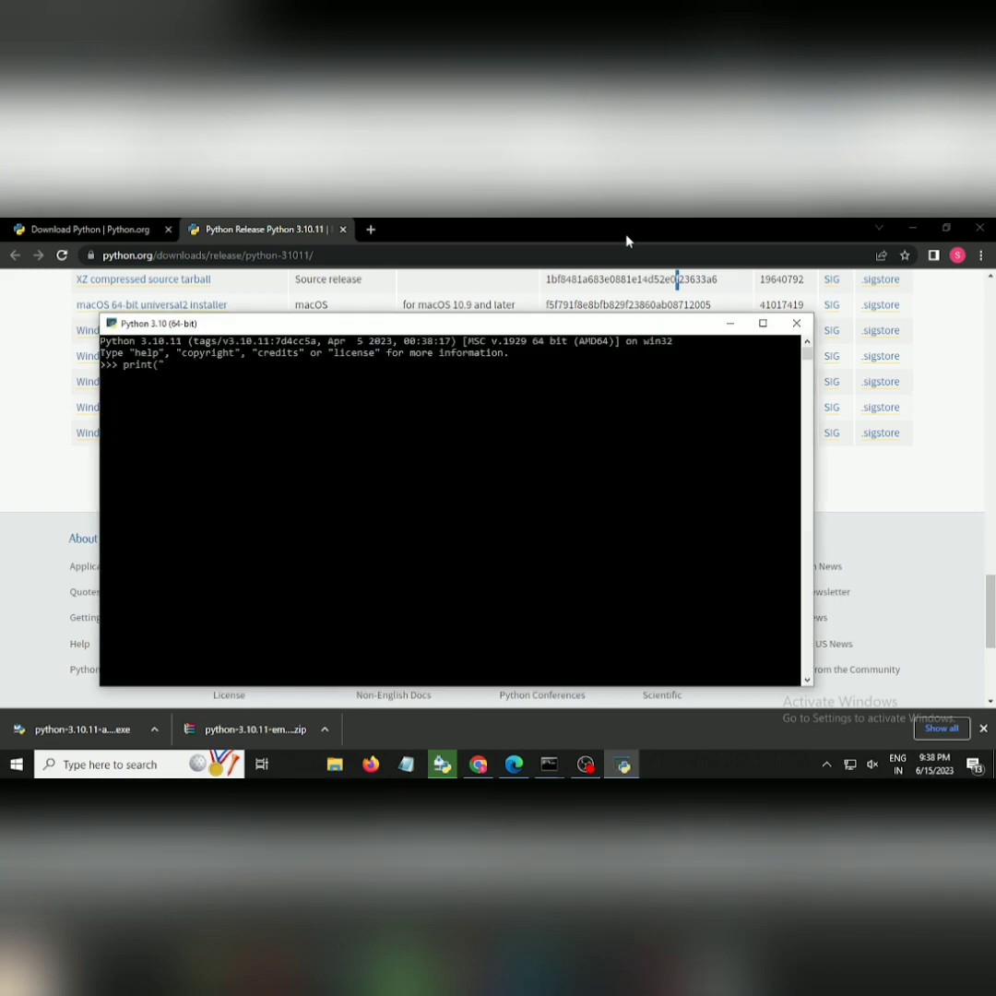
{"action": "type", "text": "hey"}
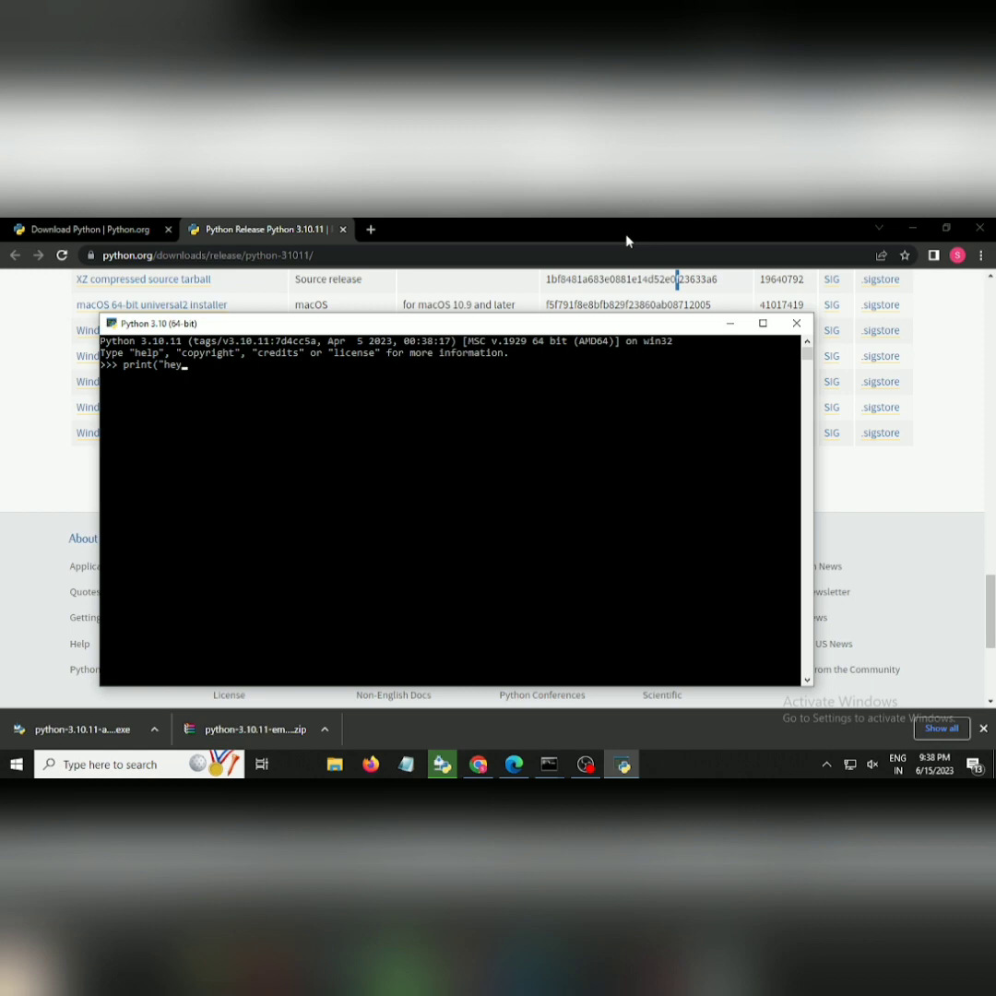
{"action": "type", "text": "regex"}
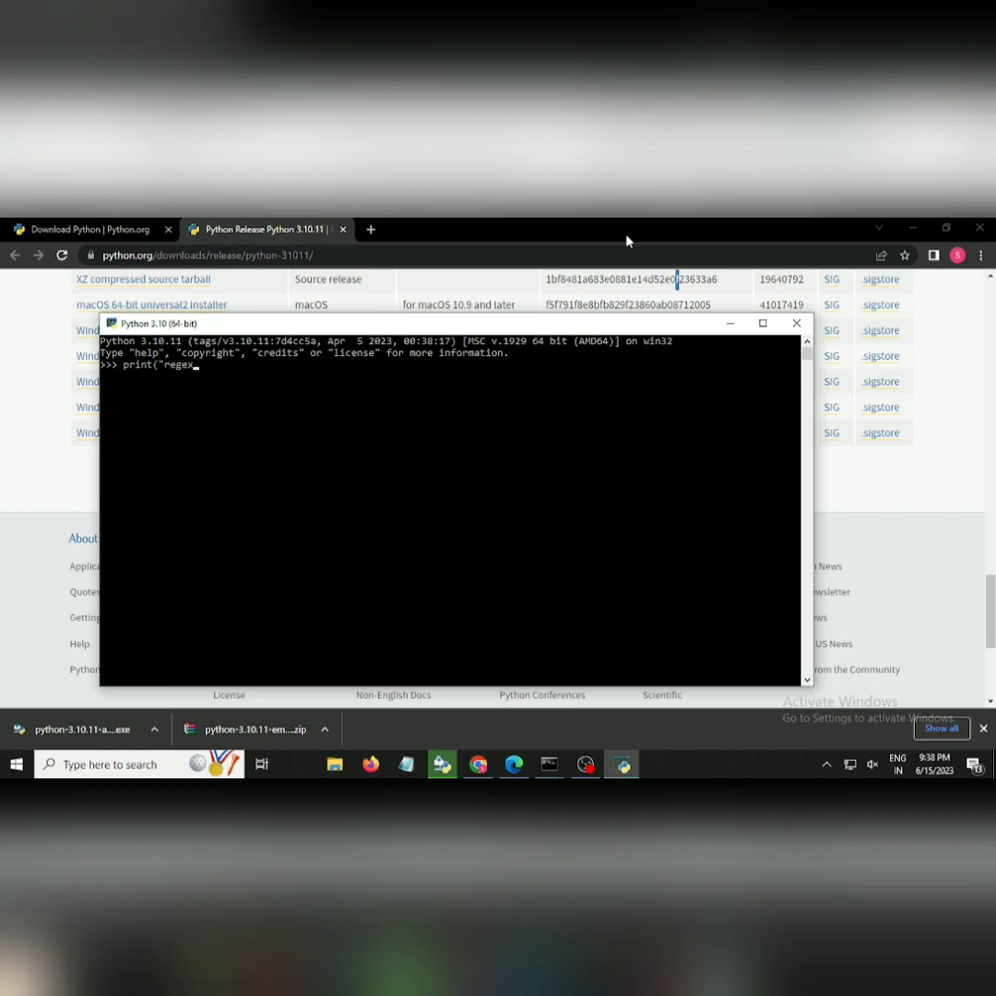
{"action": "type", "text": "softw"}
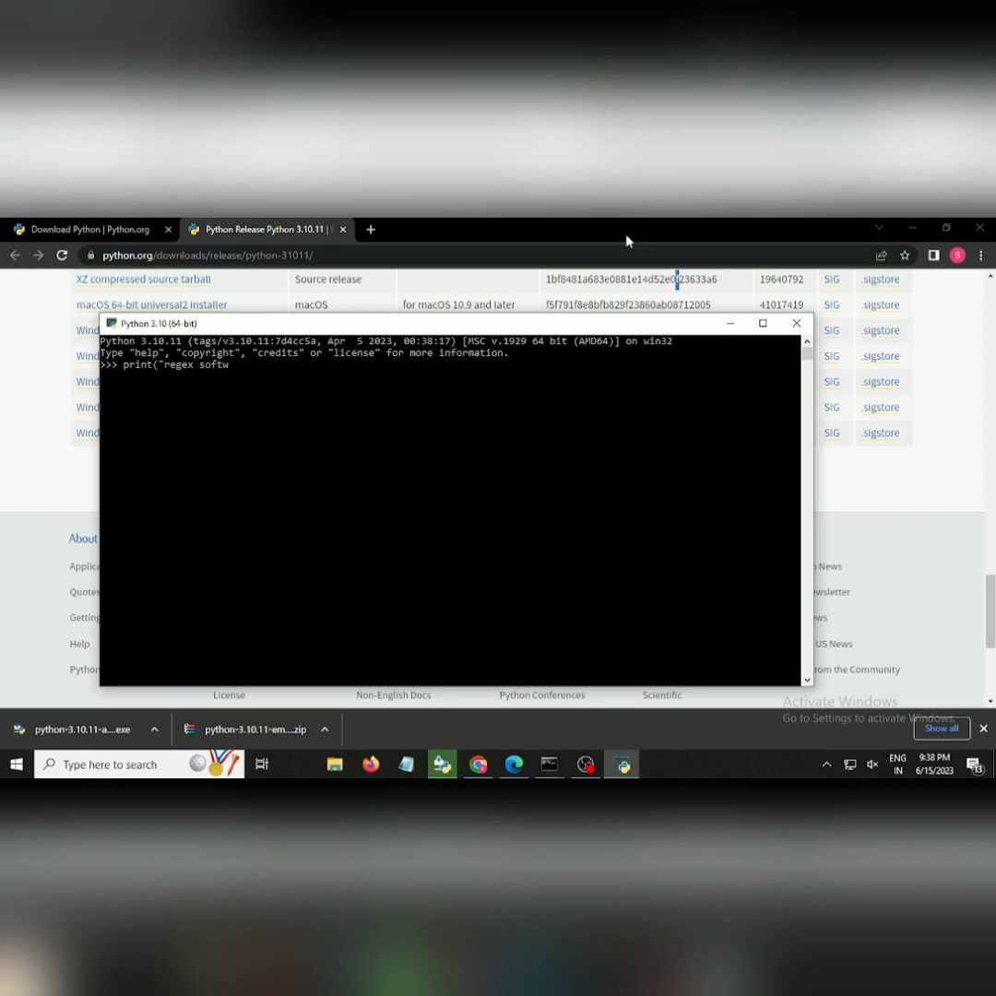